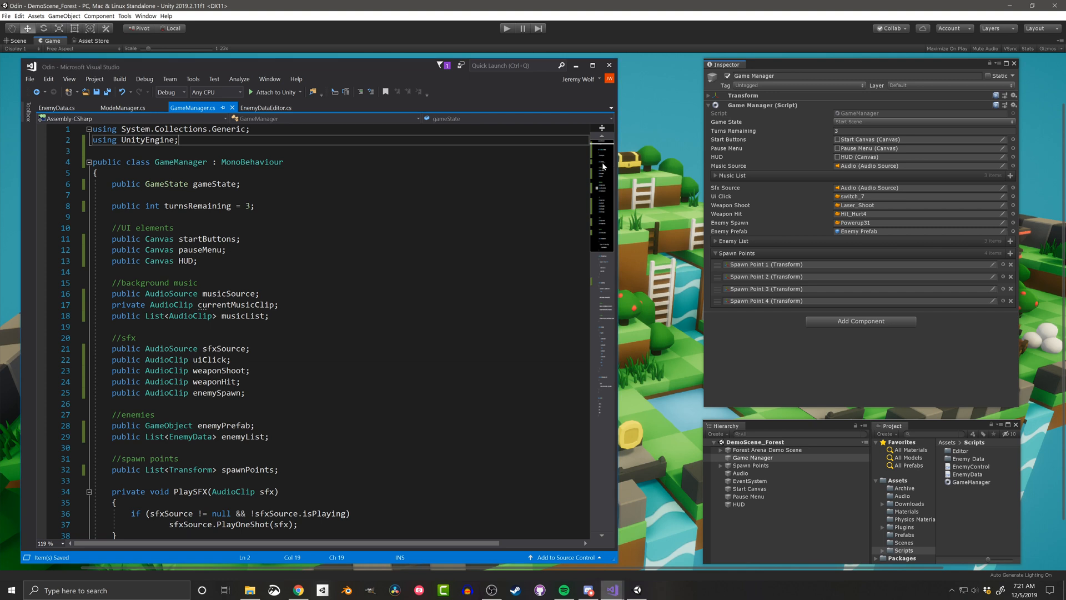
Scroll down through GameManager.cs to reach the gameState and turnsRemaining fields
scroll(down, 3)
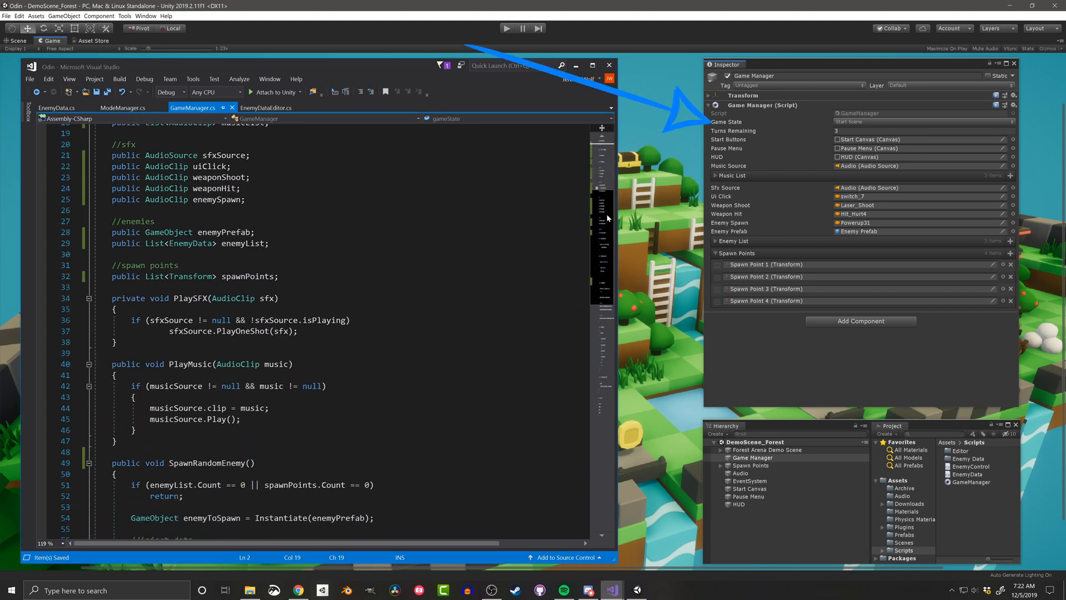
scroll(down, 3)
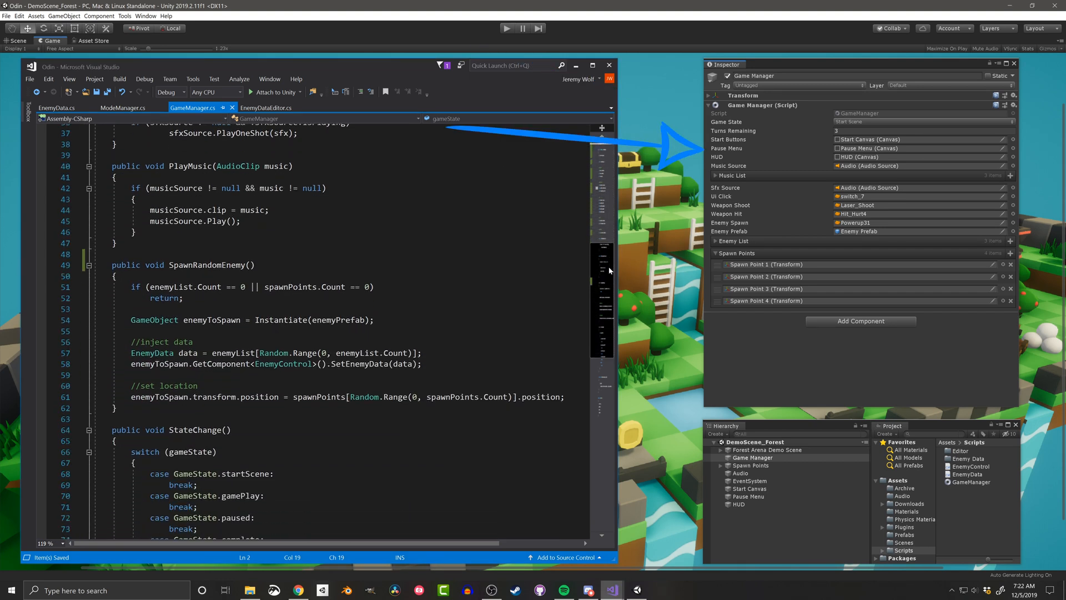
scroll(down, 3)
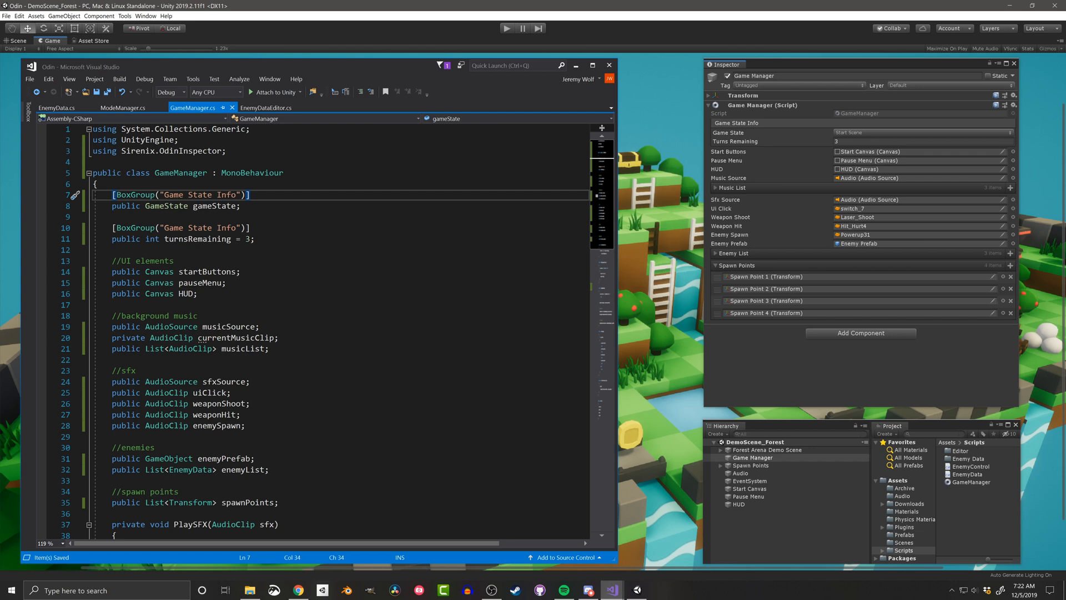
Add [EnumToggleButtons] to gameState, check the Inspector, and begin OnValueChanged("StateChange")
text([EnumToggleButtons])
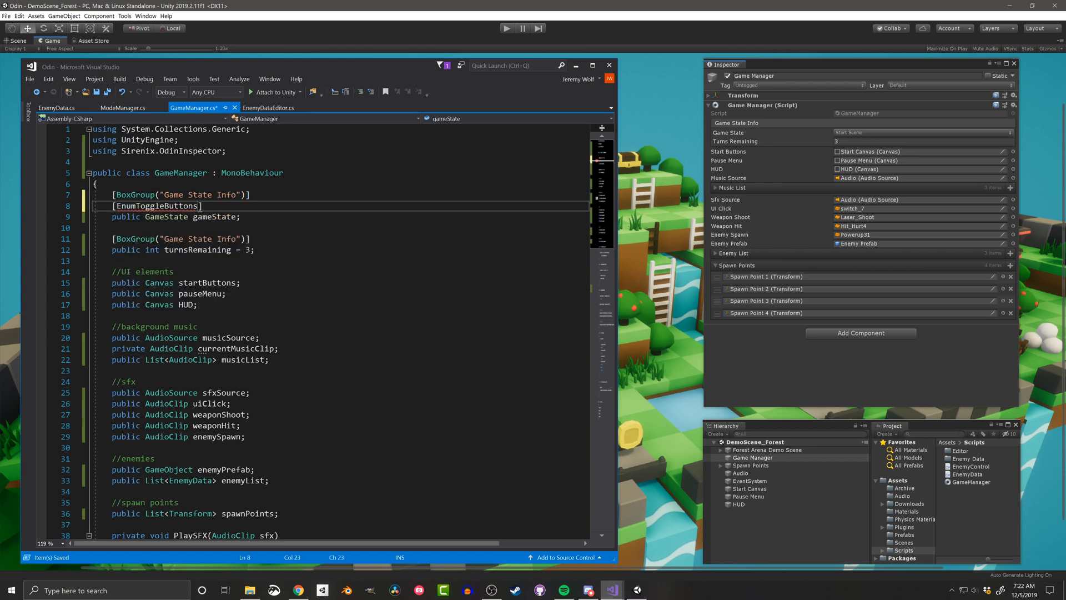
double_click(157, 206)
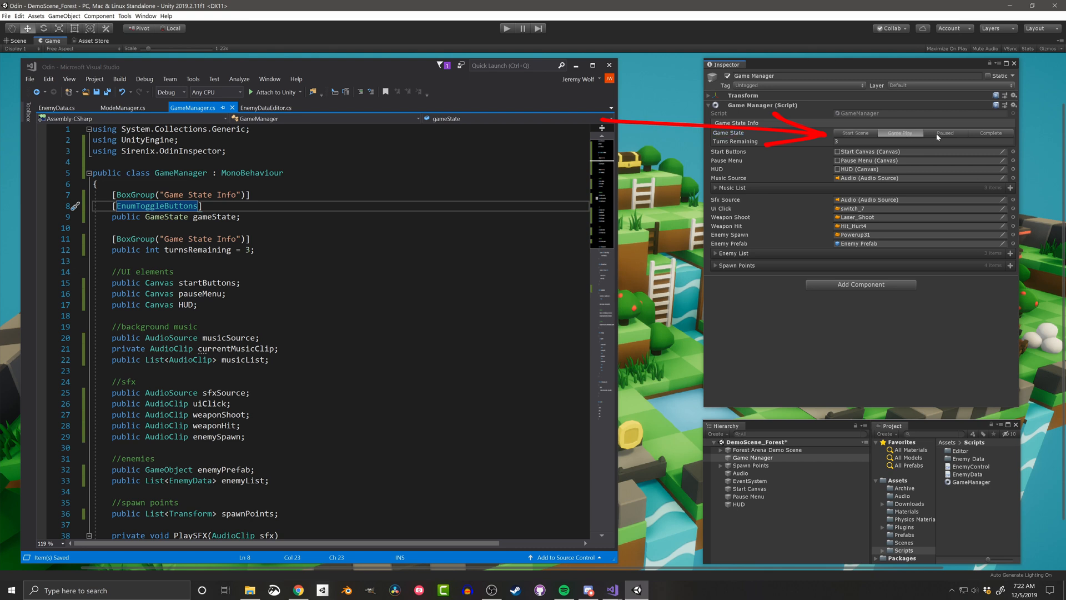
click(855, 133)
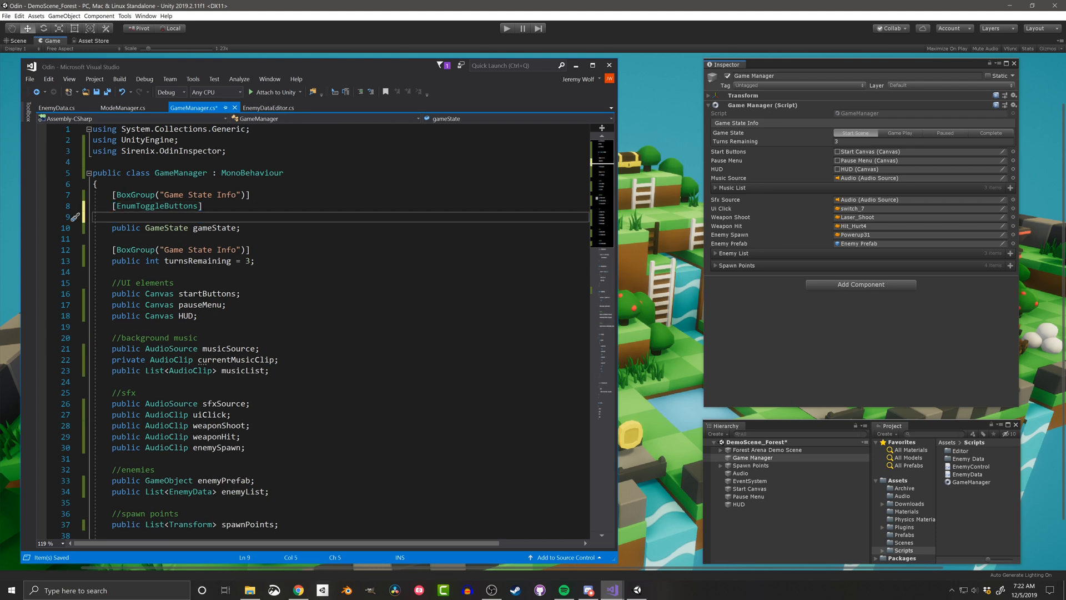
text([Onv)
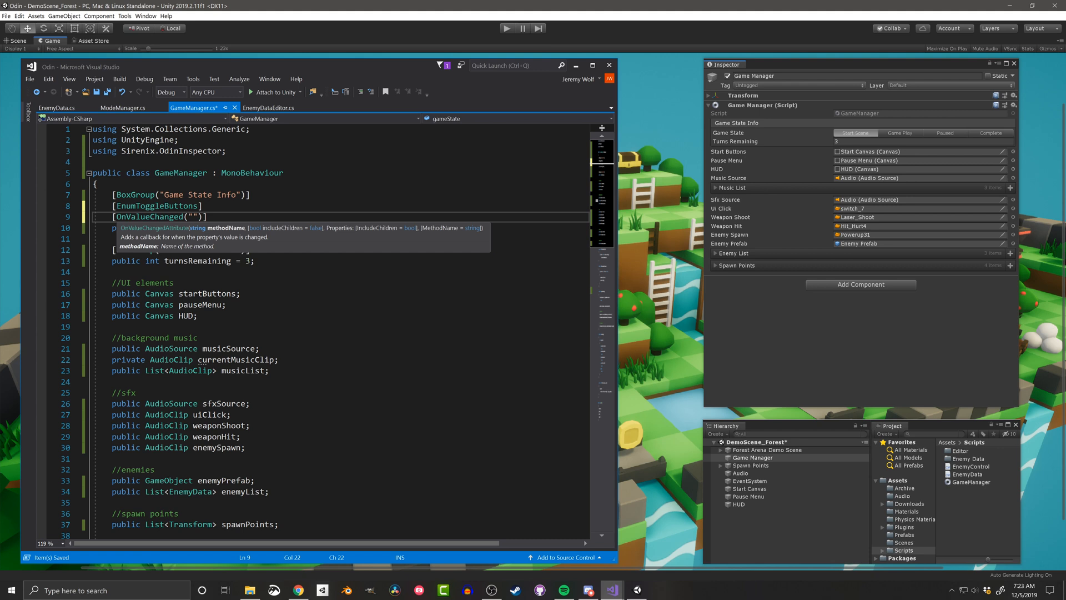
text(StateChange)
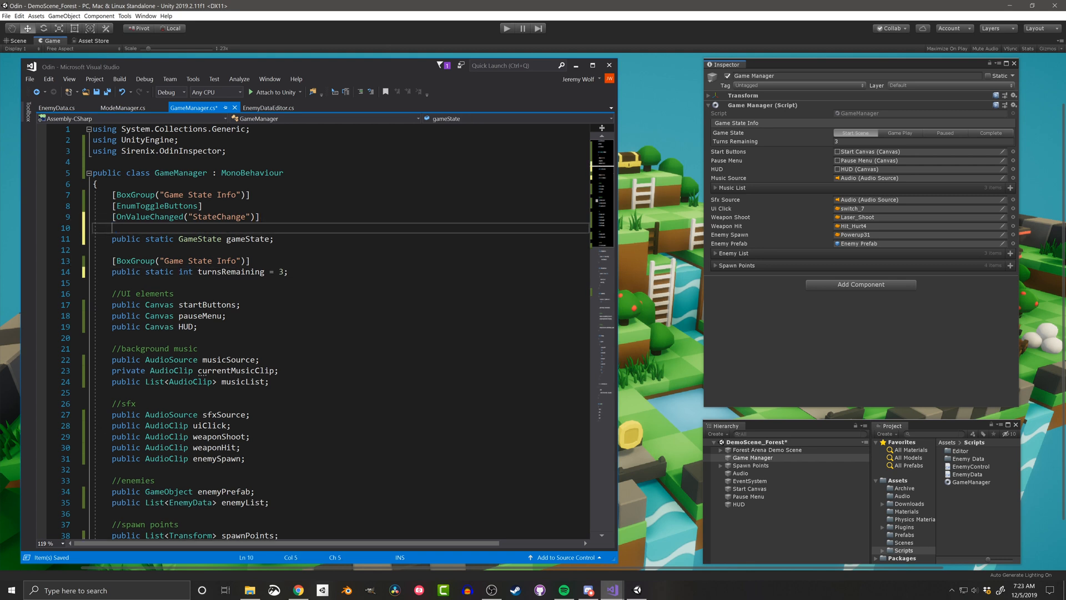
Tag the static gameState and turnsRemaining fields with [ShowInInspector]
text([ShowInInspector)
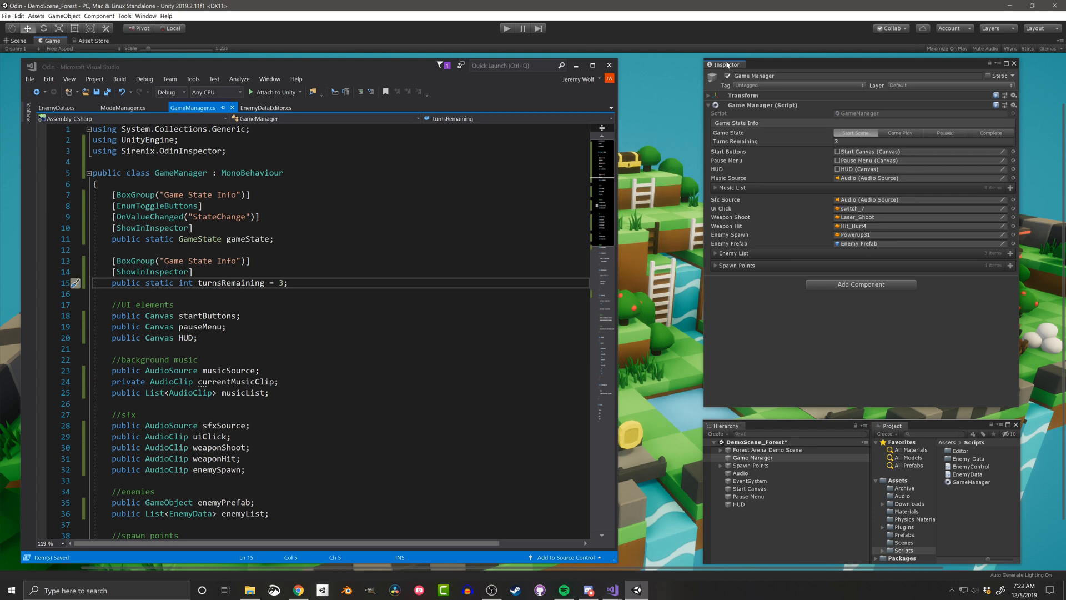
Add TabGroup("UI"), TabGroup("Music") and TabGroup("SFX") attributes, then view the SFX tab
click(174, 303)
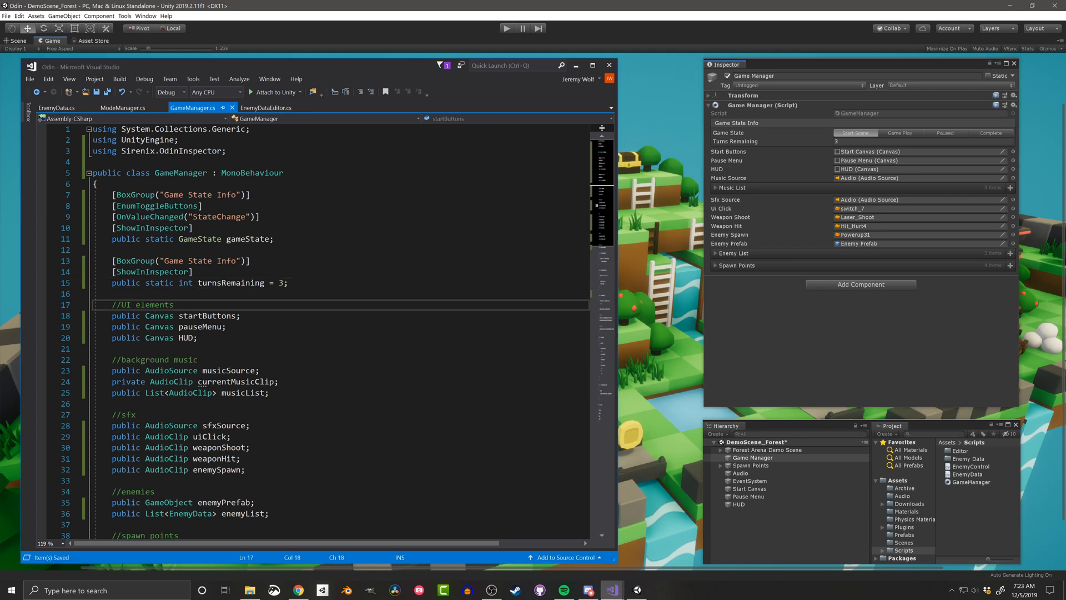
text([TabGroup("UI")])
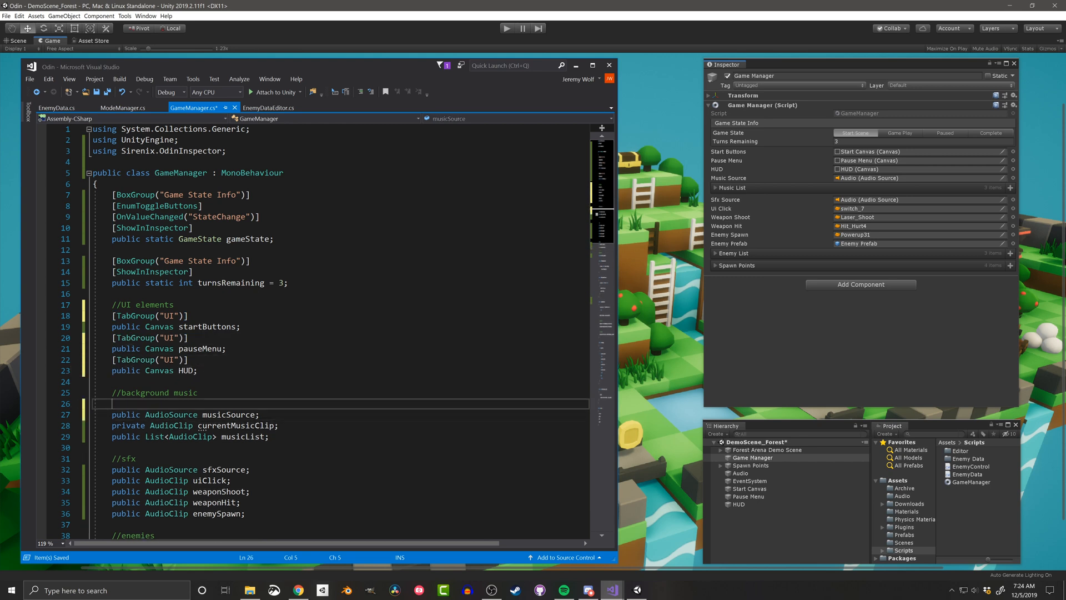
text([TabGroup("Music")])
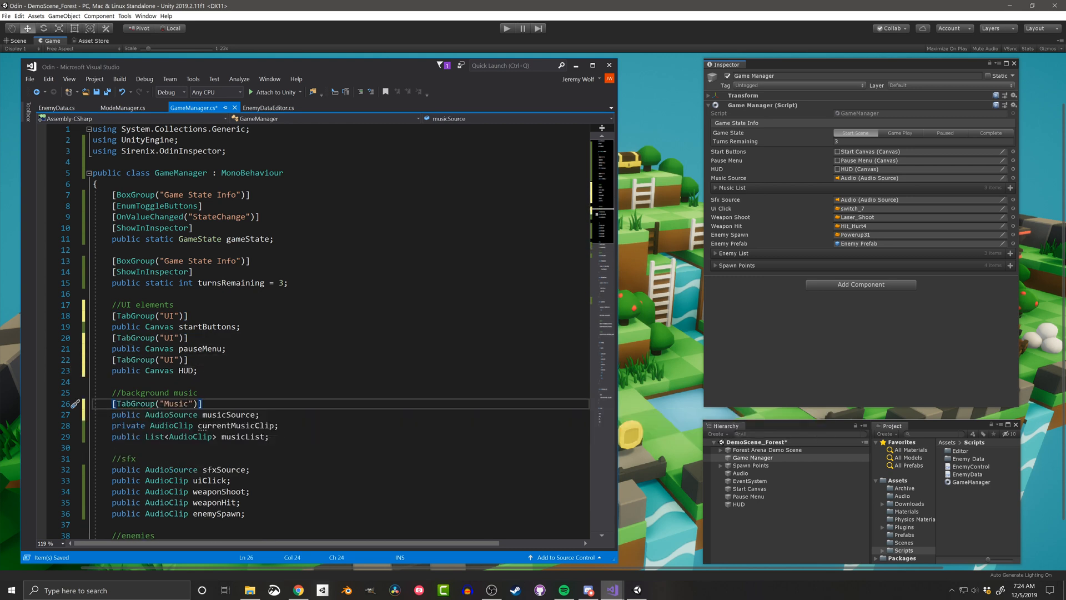
scroll(down, 3)
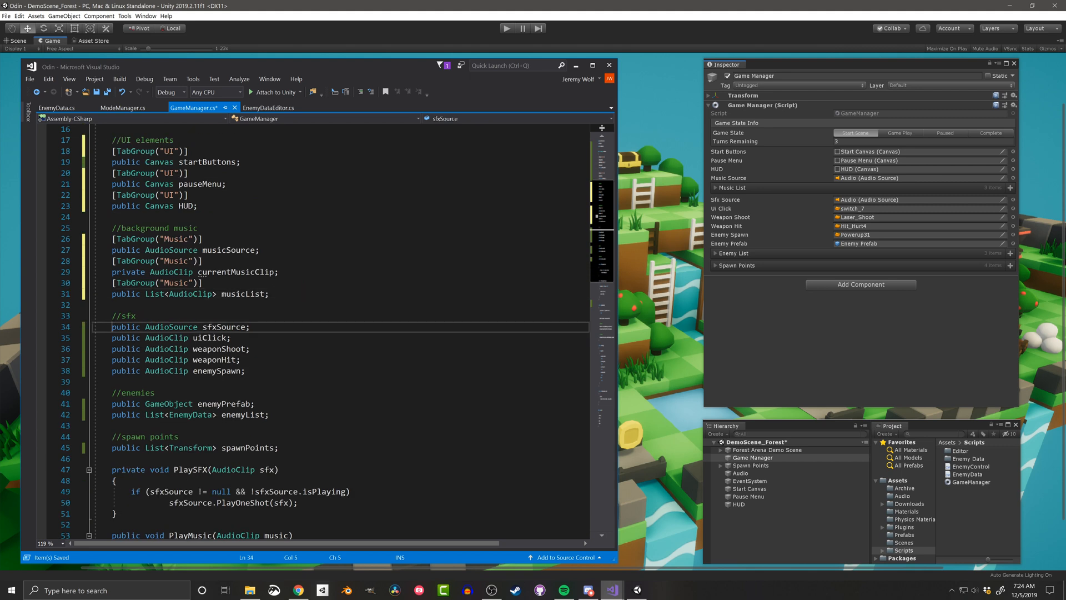
text([TabGroup("SFX")])
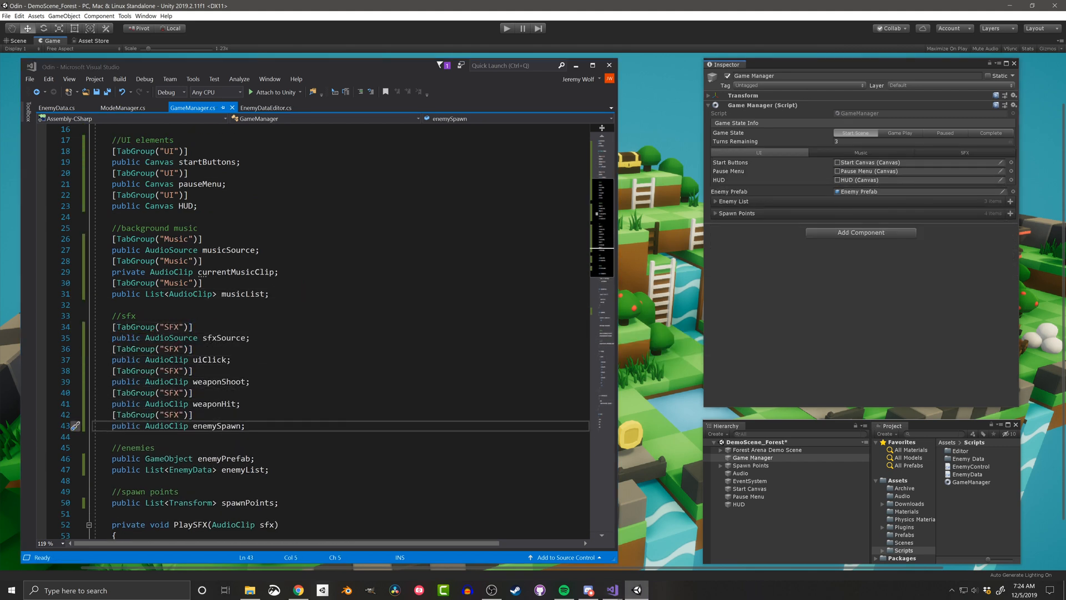
click(964, 153)
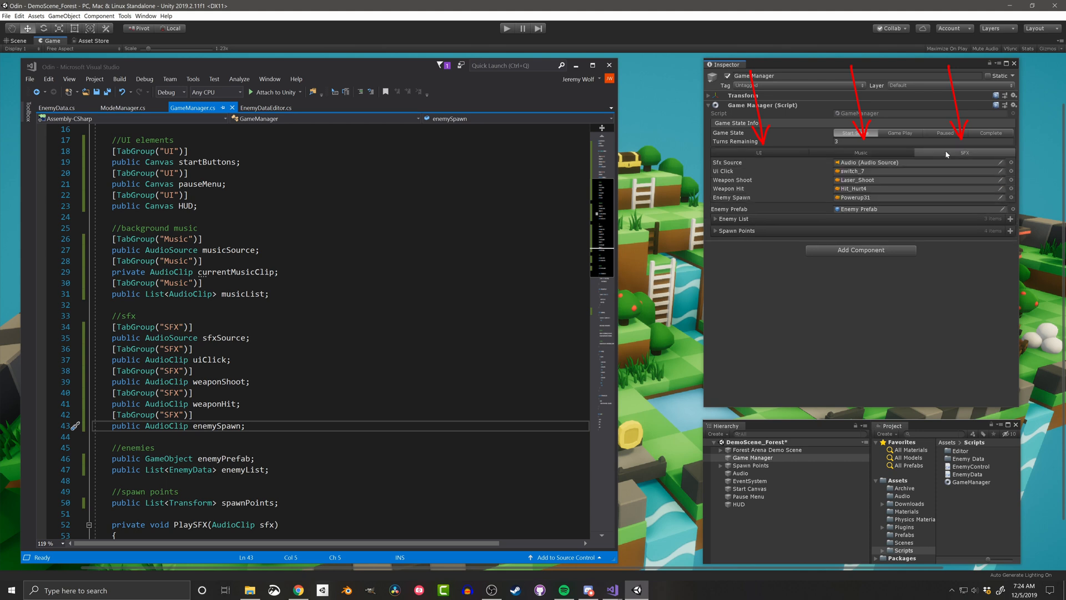
mouse_move(767, 155)
text([SceneObjectsOnly)
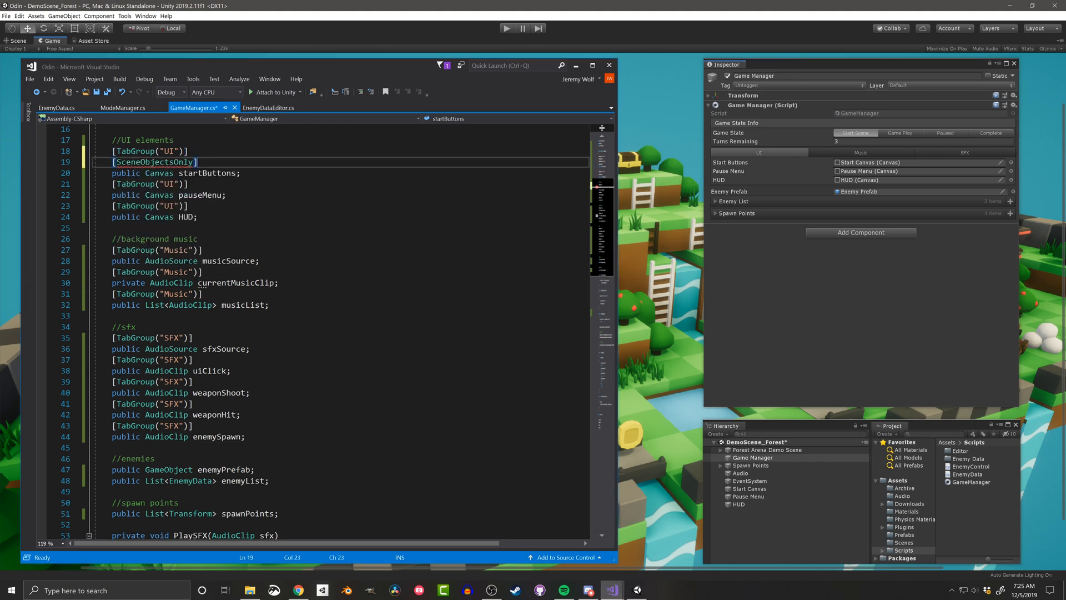
Add [SceneObjectsOnly] and [Required] to the Start Buttons, Pause Menu and HUD canvases
text([Required)
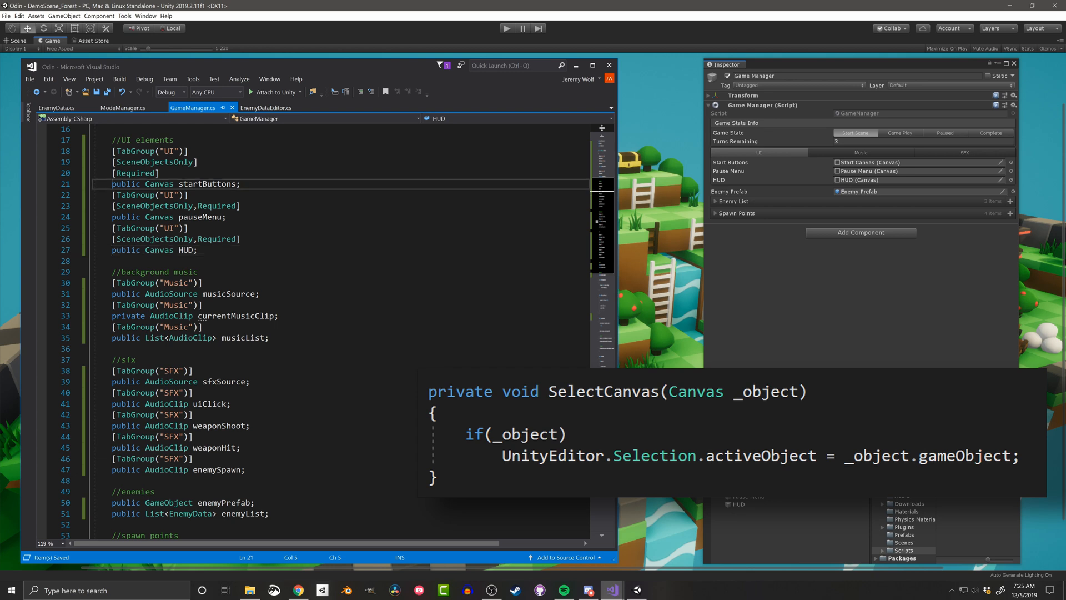
Give each Canvas field [InlineButton("SelectCanvas","Select")]
text([InlineButton("")])
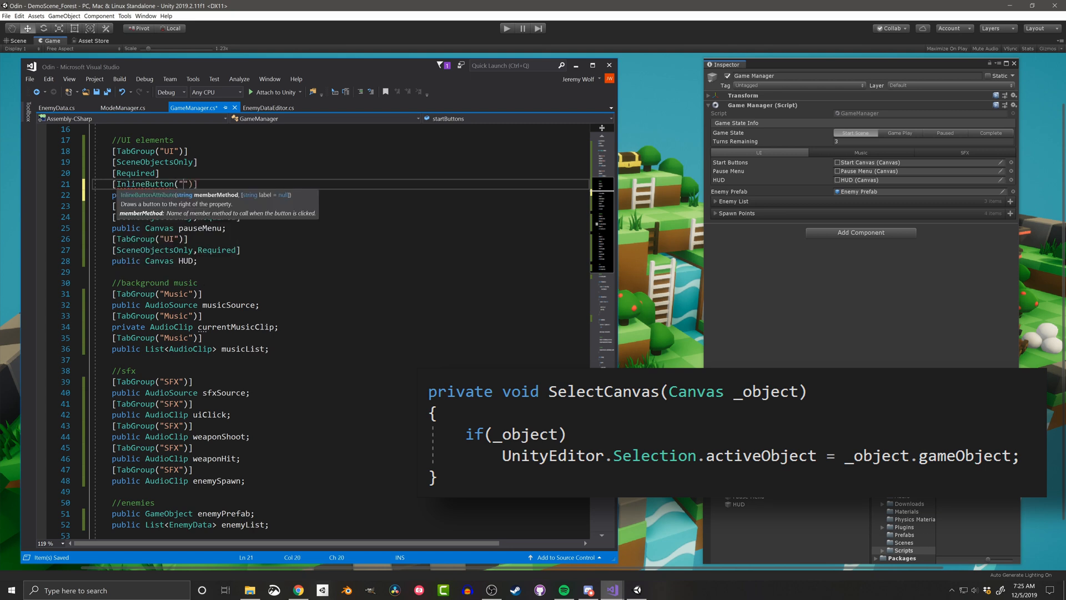
text(SelectCanvas)
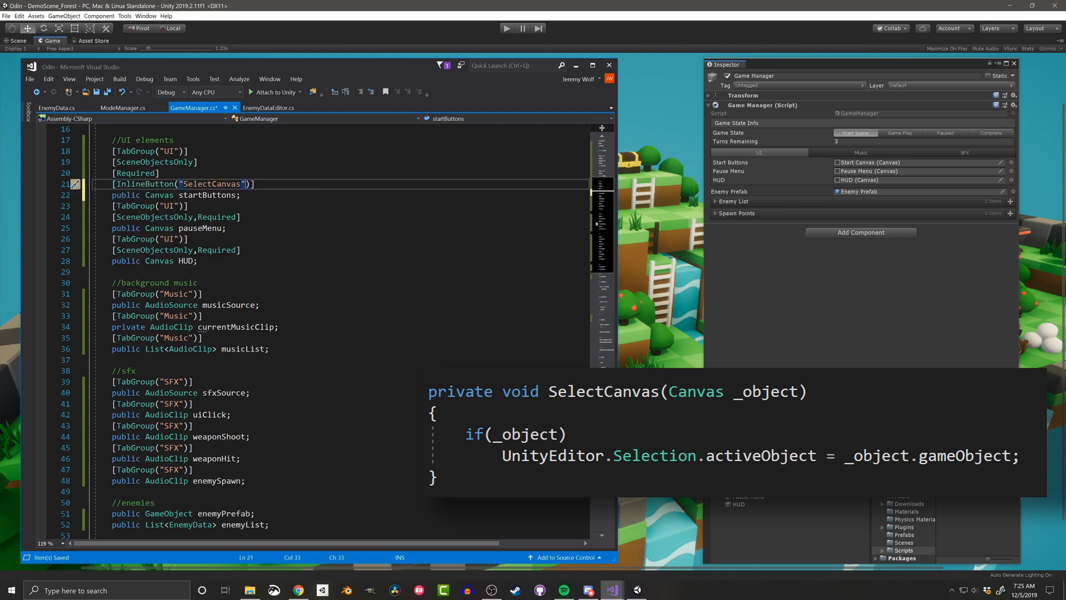
text(,"Select")
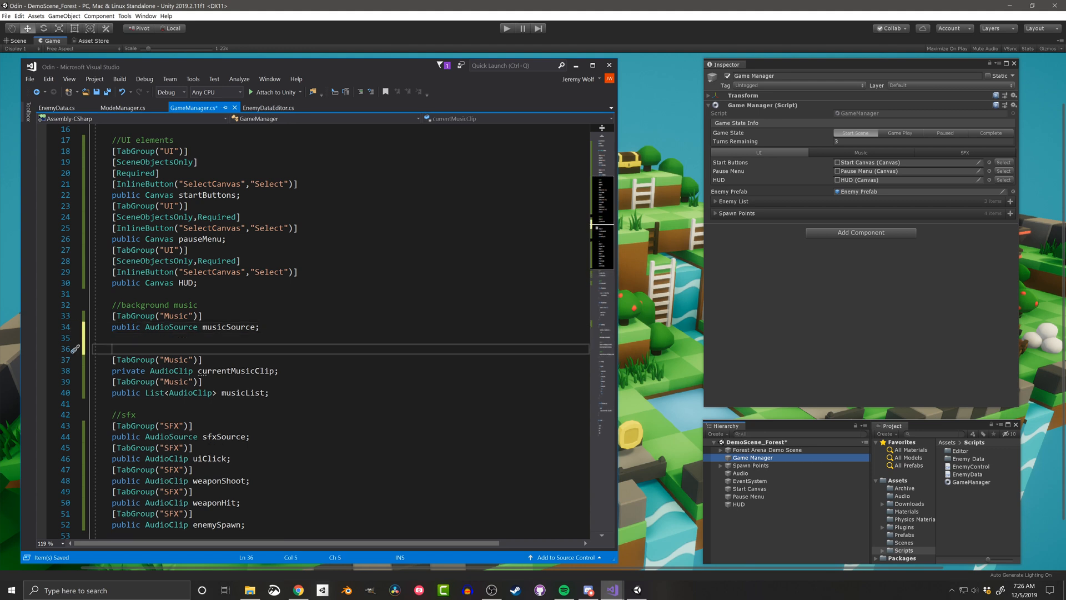
Add [Space] and [ValueDropdown("musicList")] above currentMusicClip
text([Space])
text([ShowInInspector)
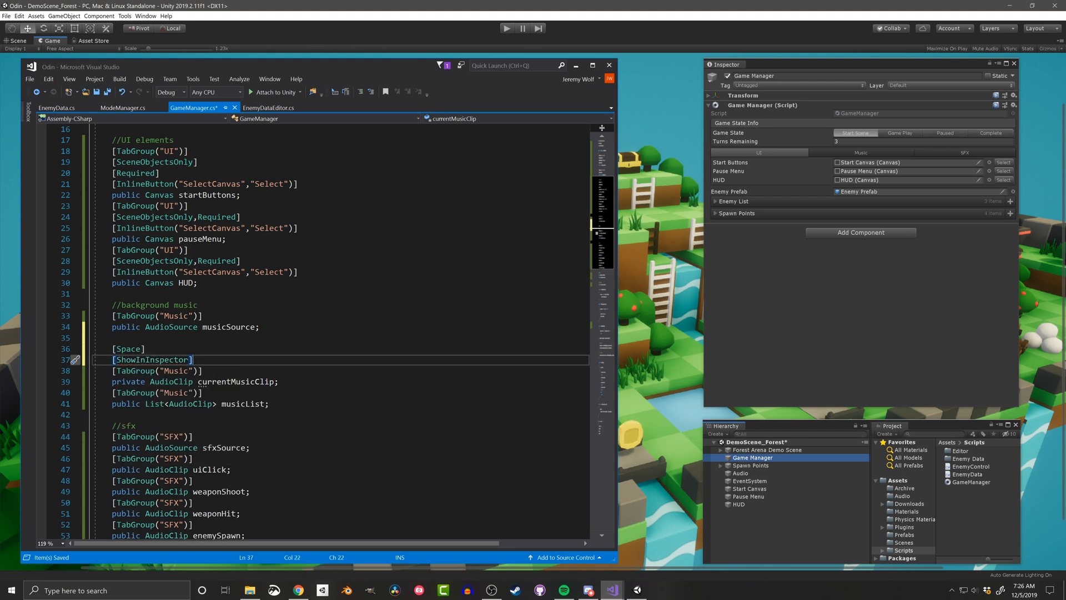
text(V)
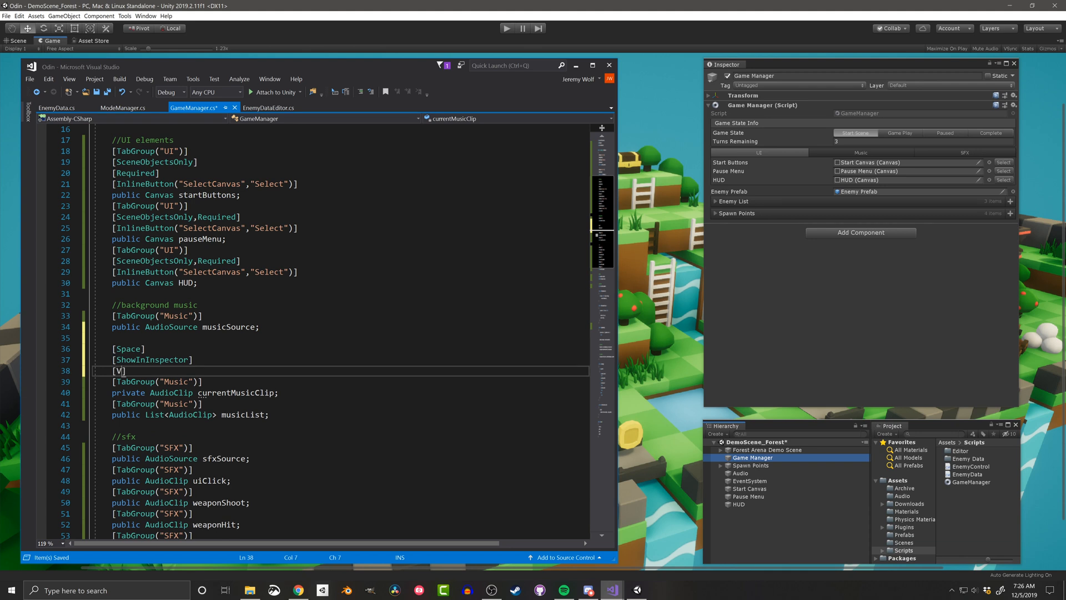
text(alueDropdown(")
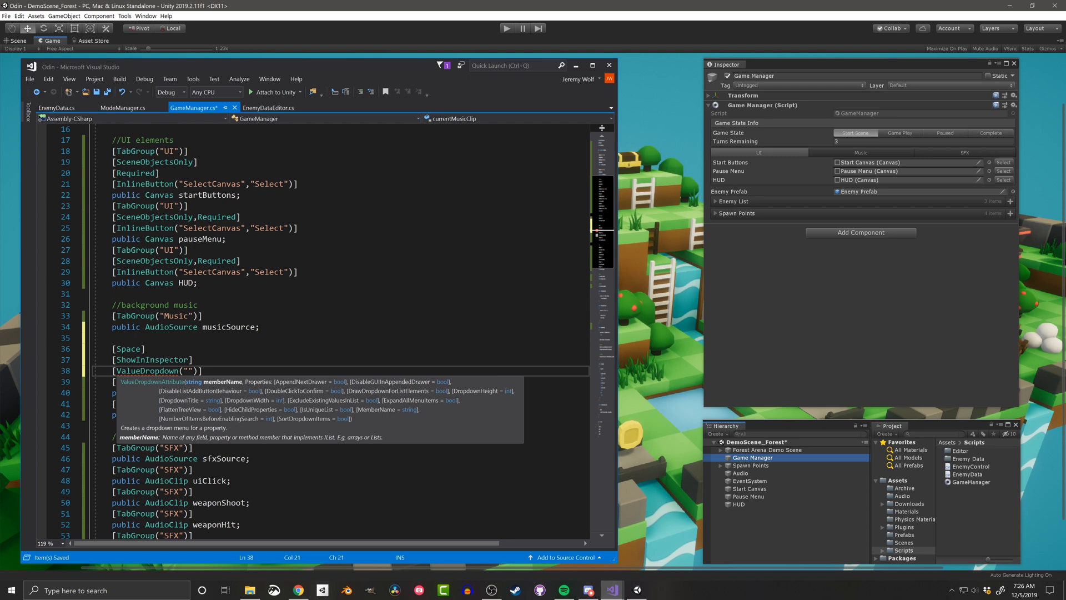
text(musicList)
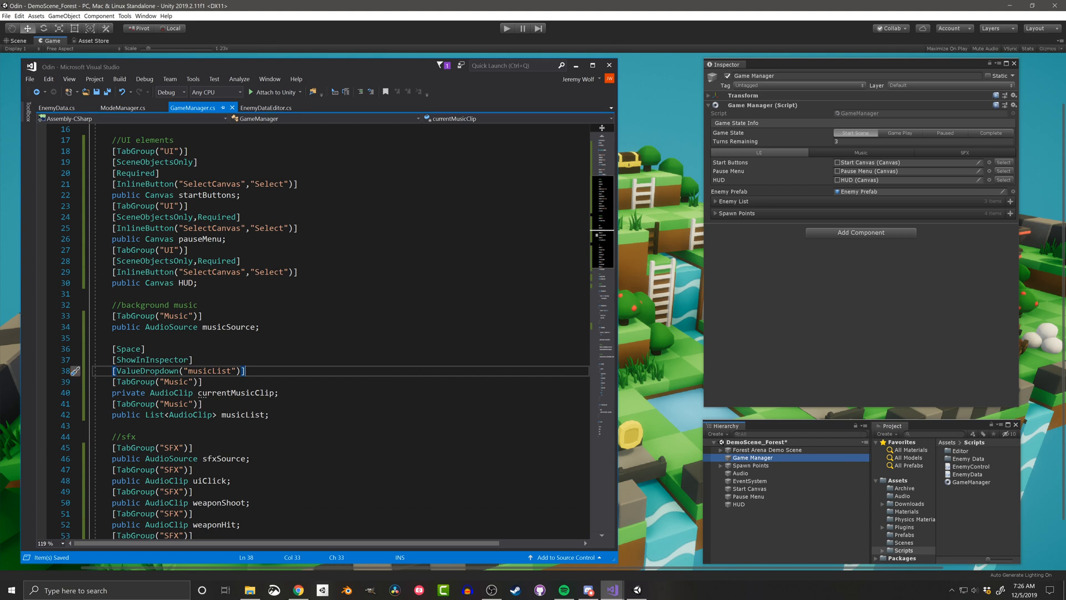
Check the Music tab's clip dropdown and expanded Music List, then start an InlineButton attribute
click(860, 152)
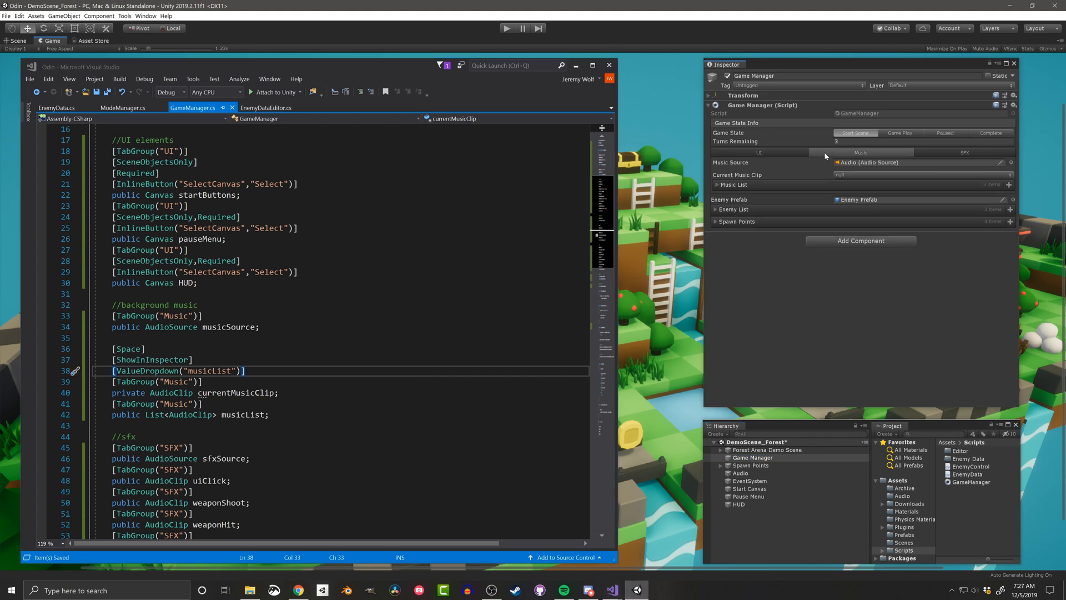
click(714, 185)
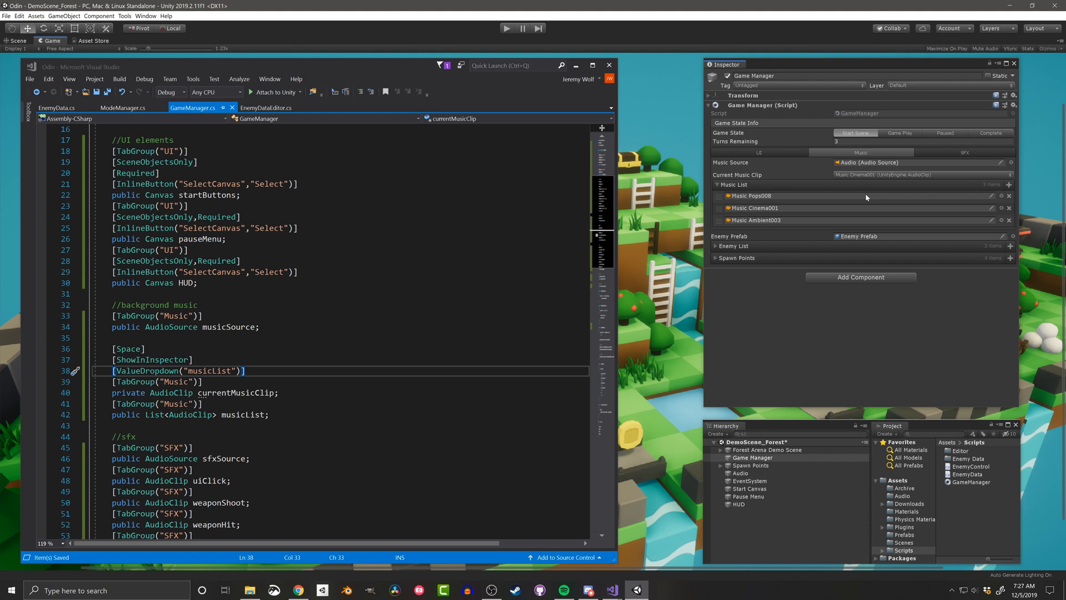
text([in)
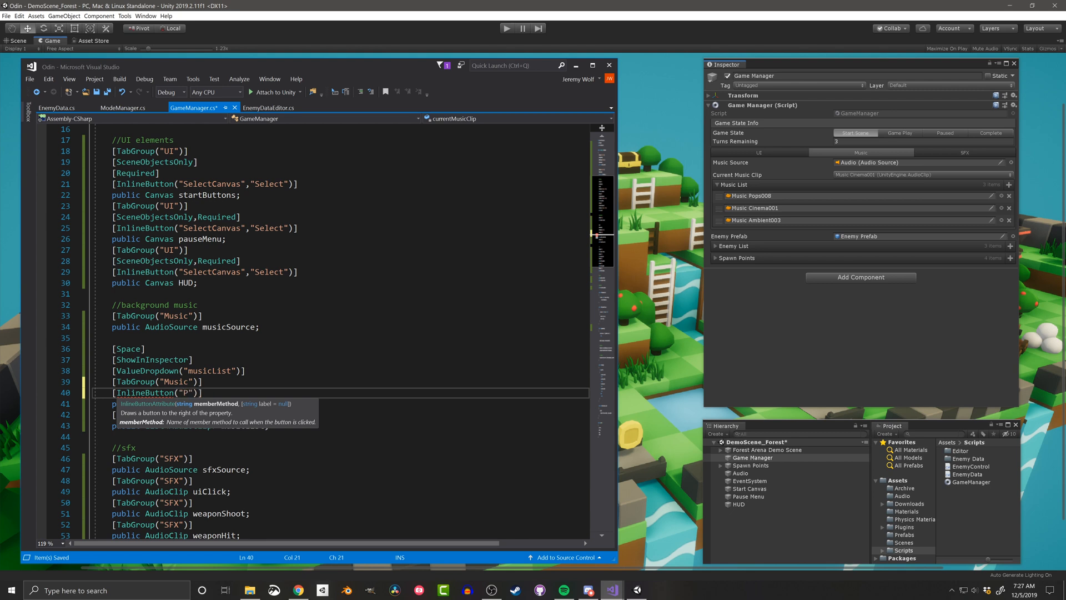
Finish [InlineButton("PlayMusic")] on currentMusicClip for a Play Music button
text(layMusic)
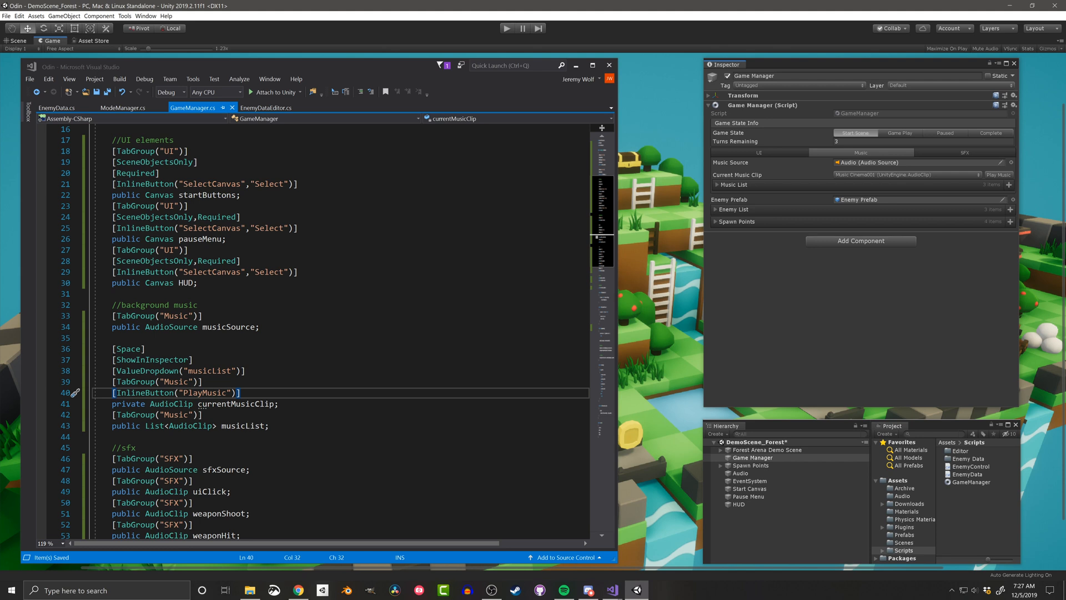
Add [InlineEditor(InlineEditorModes.SmallPreview)] to musicList and expand its clips in the Inspector
text([inl)
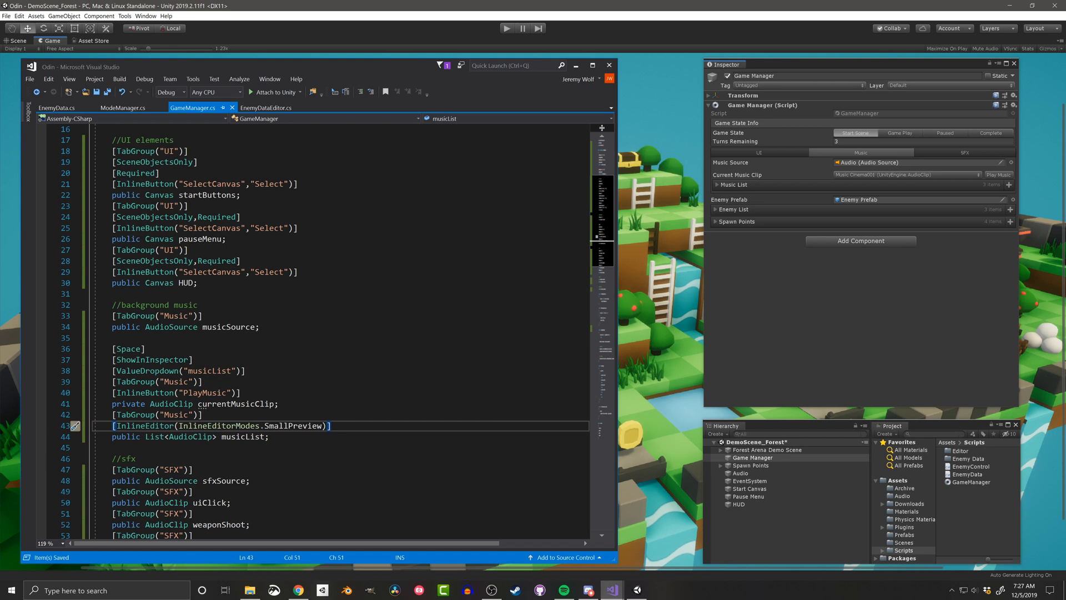
click(716, 185)
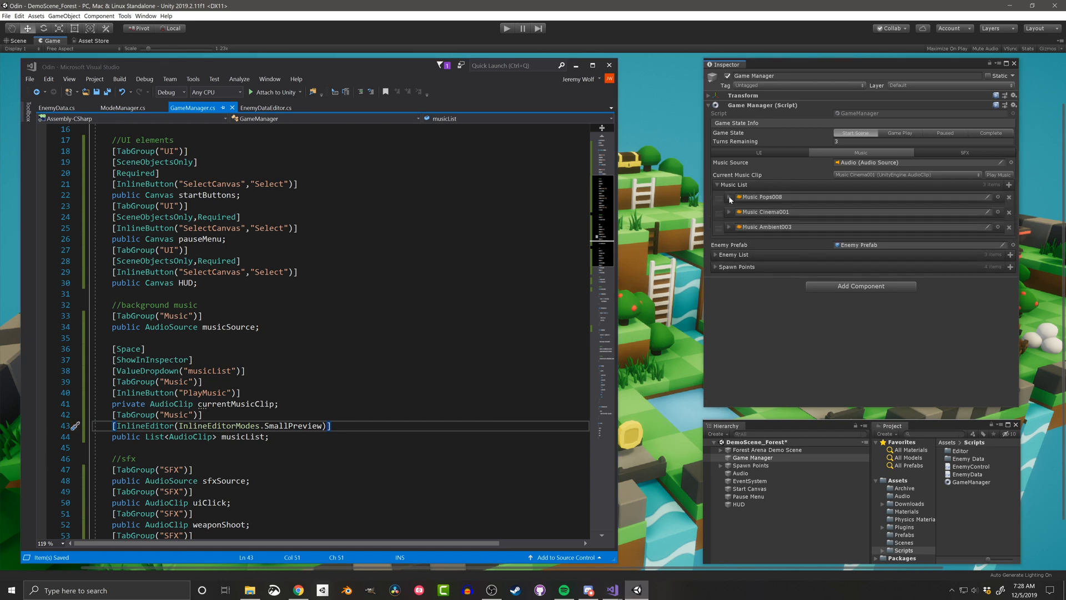
click(729, 200)
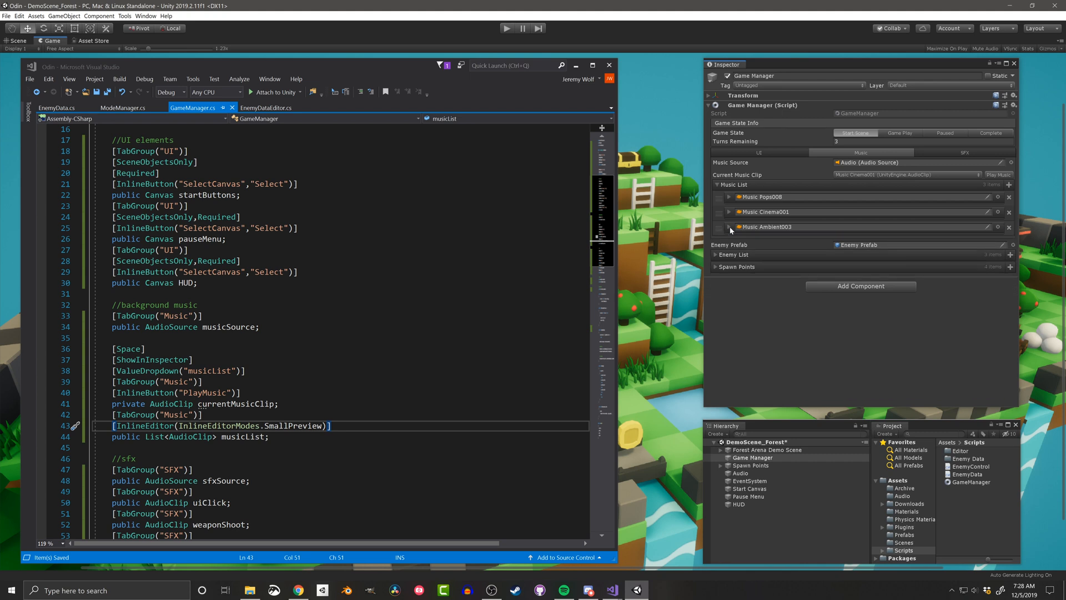
scroll(down, 3)
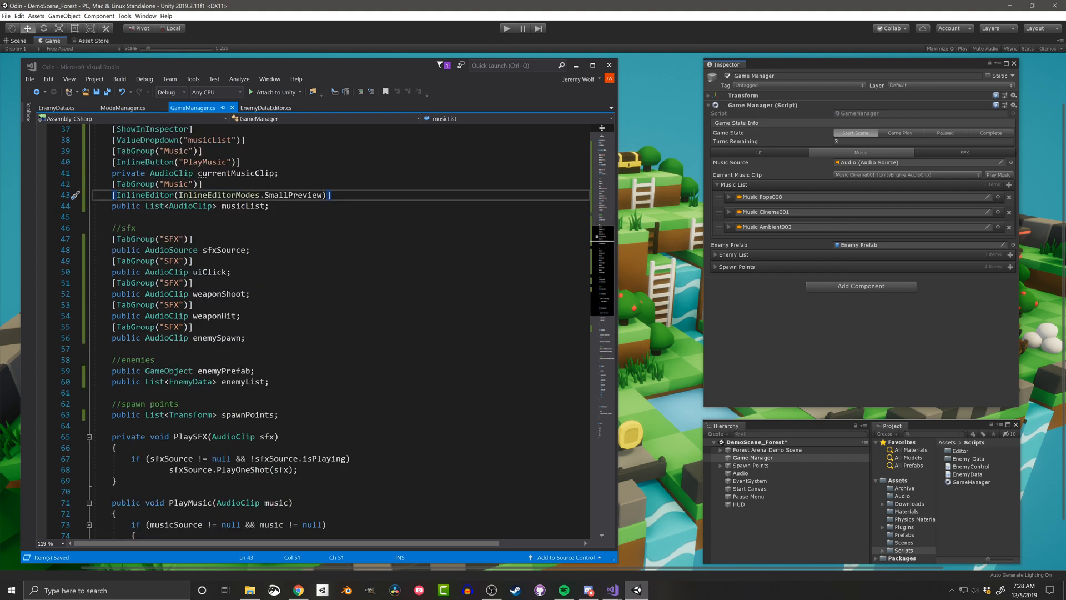
Add [InlineButton("PlaySFX","Test")] to the four SFX clips and view the SFX tab
text([InlineButton("PlaySFX","Test)
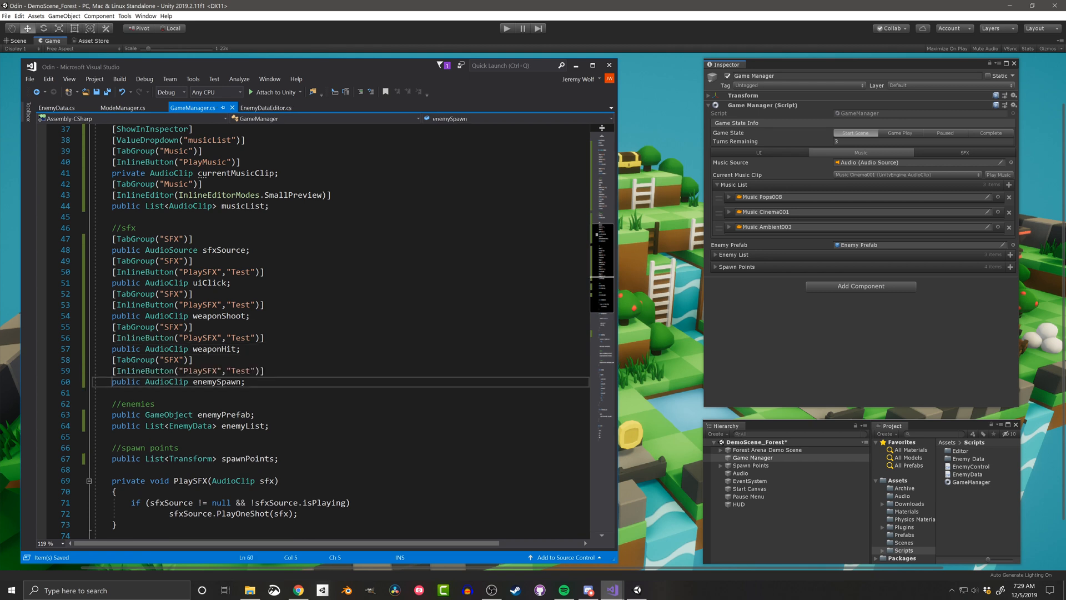
click(964, 153)
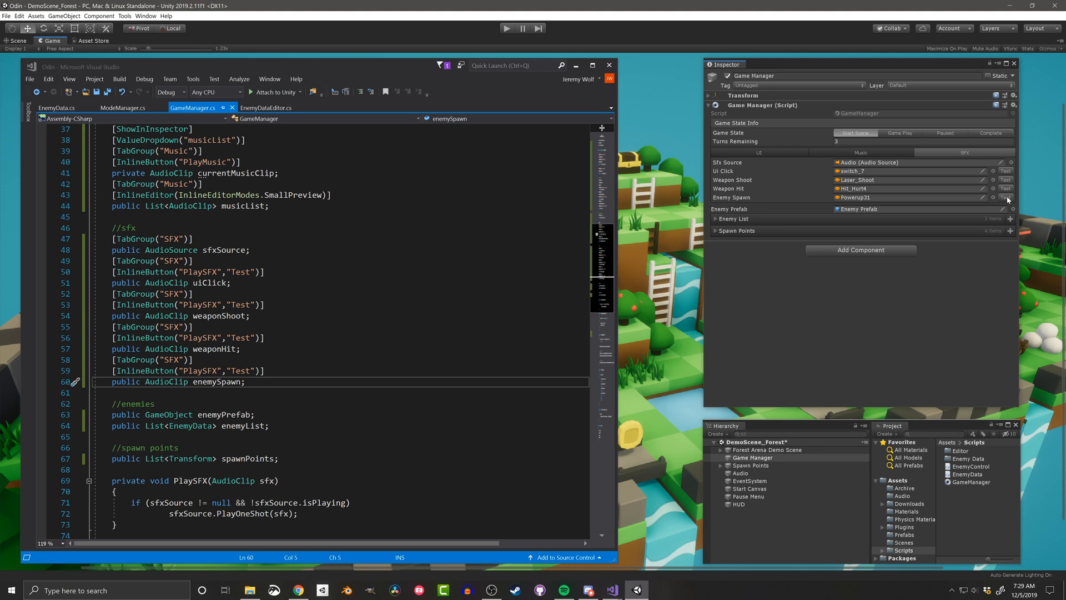
mouse_move(1009, 201)
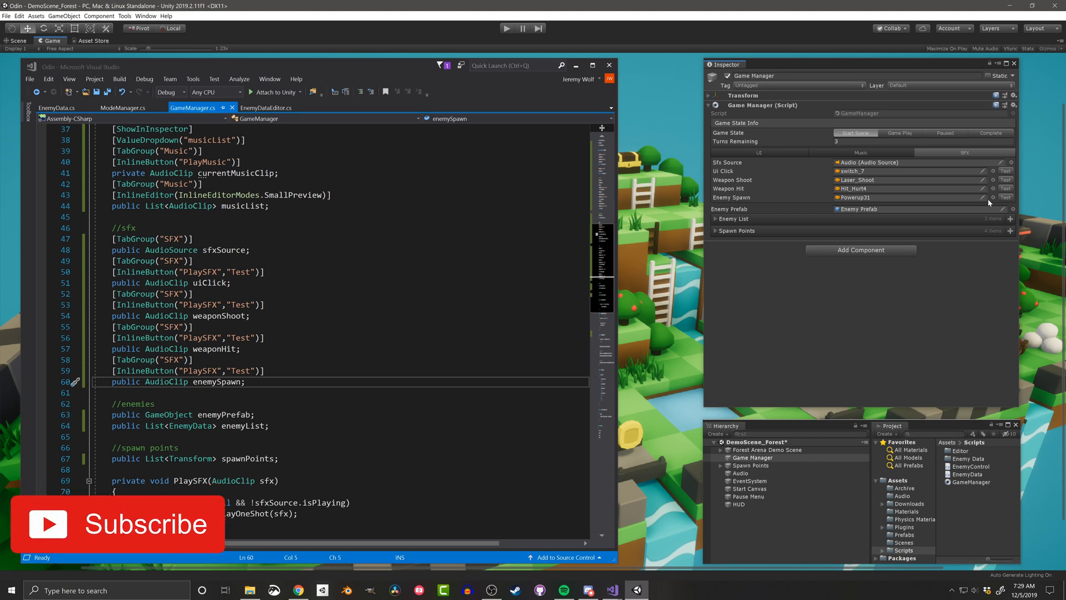
Put enemy fields under TabGroup "Enemies"/"Enemy Data" and spawnPoints under "Spawn Points", then check the tab
text([TabGroup()
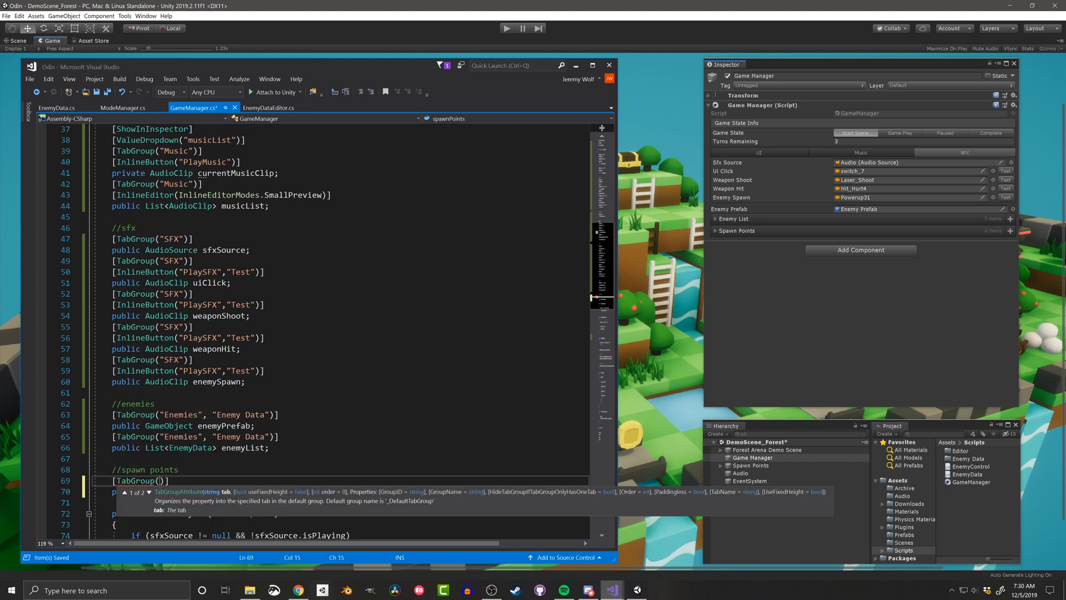
text("Enemies","S")
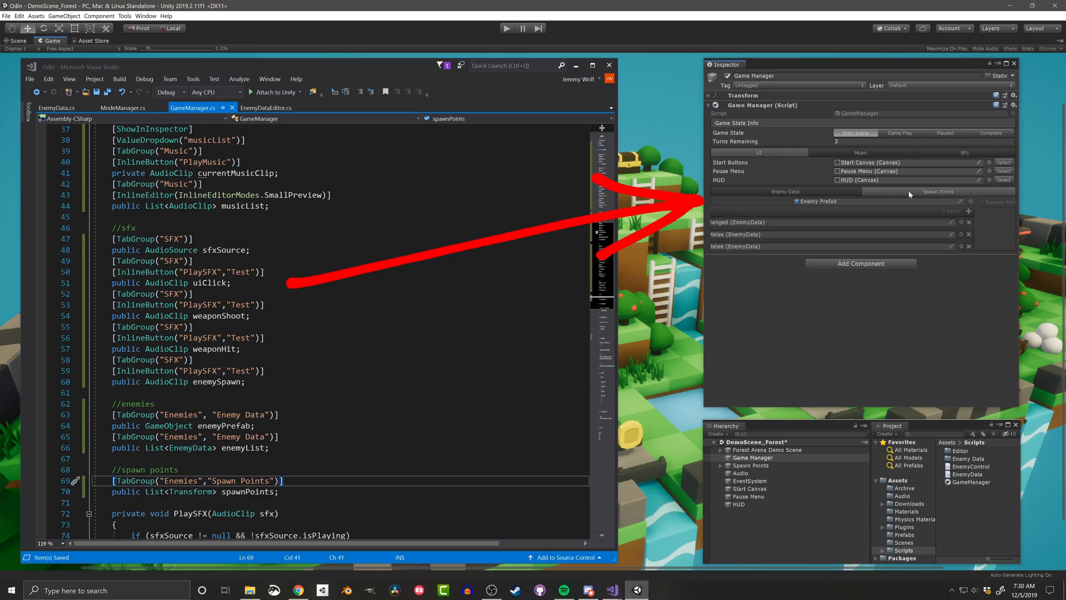
click(939, 191)
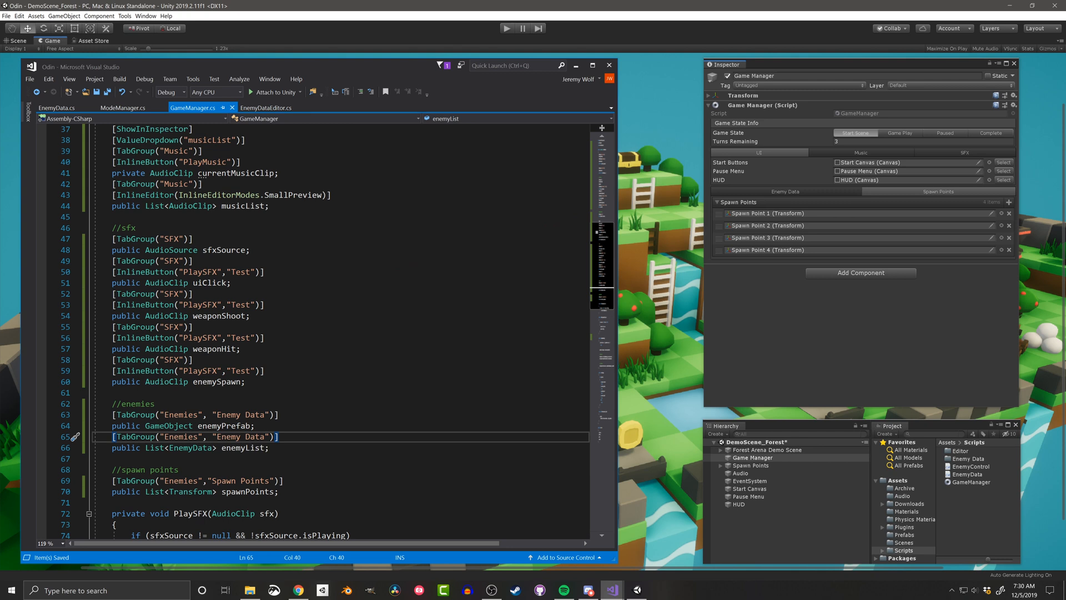
Give enemyList [InlineEditor(InlineEditorModes.GUIOnly)] and check the enemy list's inline editors in the Inspector
text(InlineEditor()])
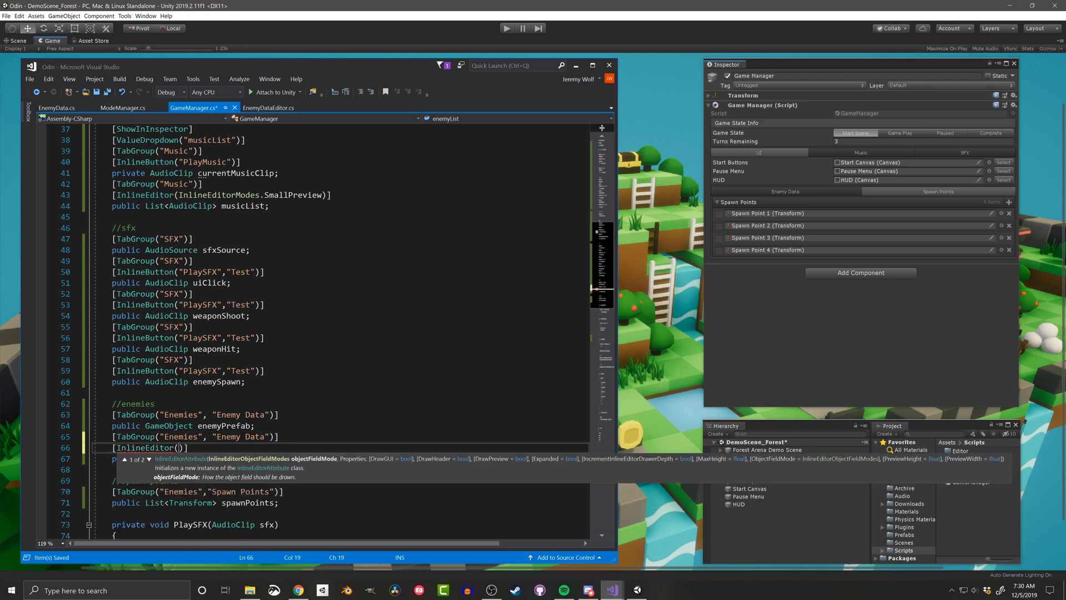
text(InlineEditorModes.)
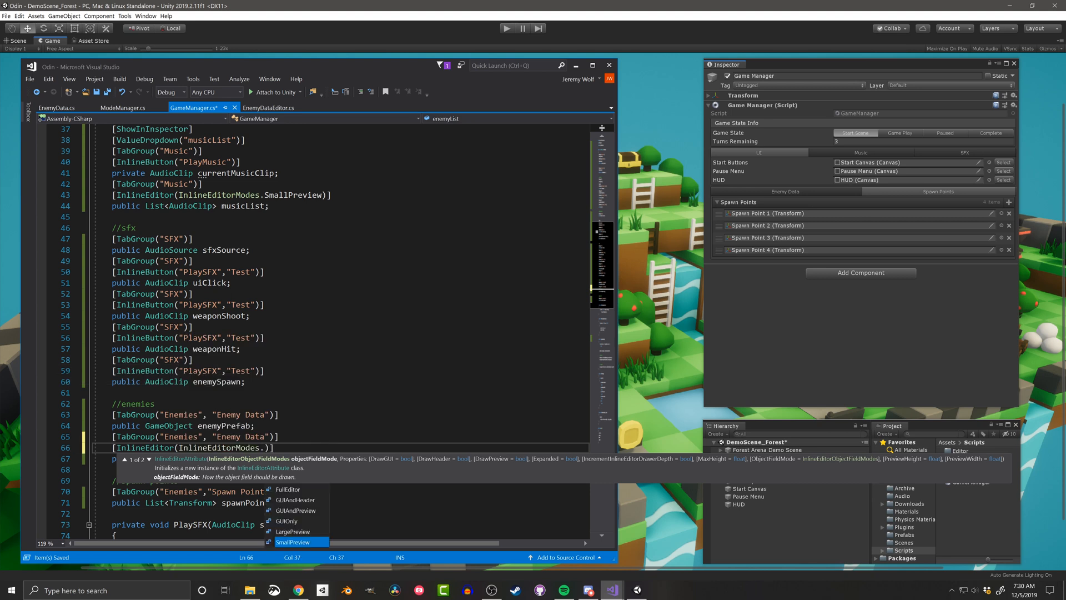
click(287, 521)
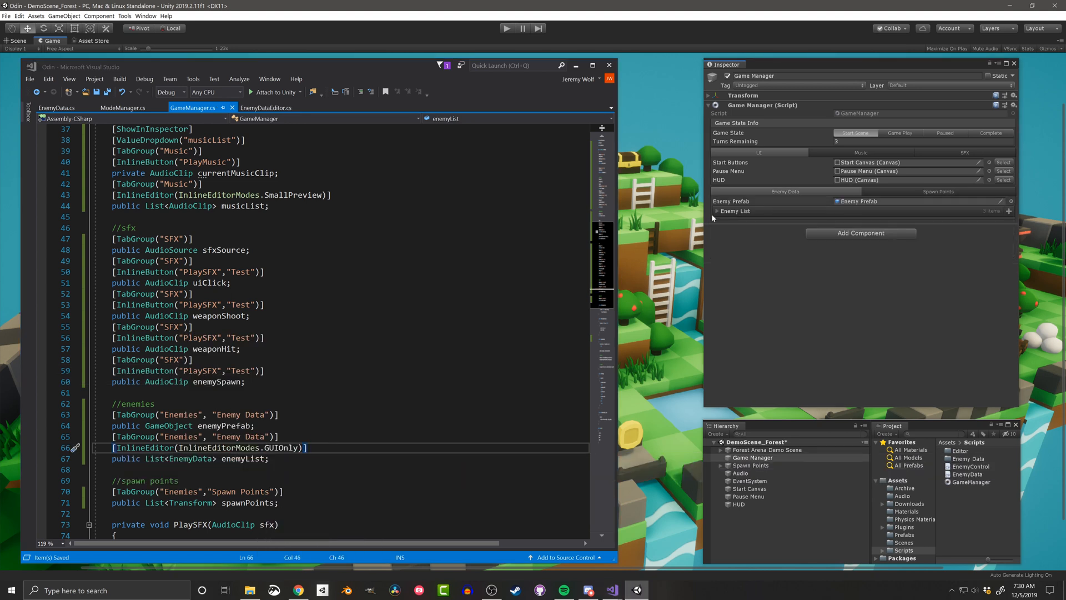
click(728, 211)
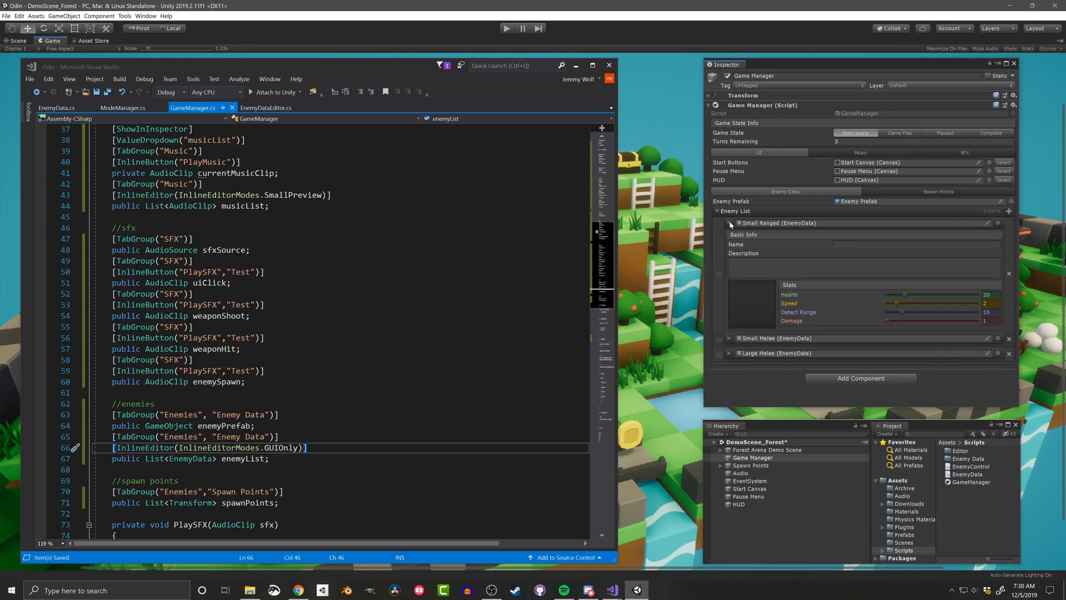
click(729, 224)
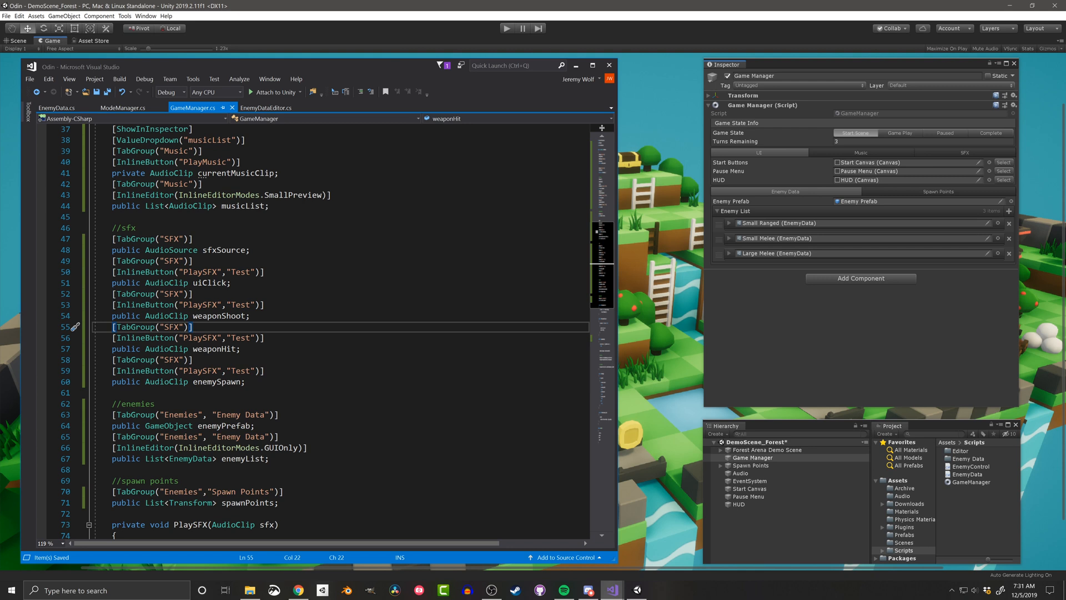
Mark enemyPrefab and enemyList [AssetsOnly] and spawnPoints [SceneObjectsOnly], then save
scroll(down, 3)
text([AssetsOnly)
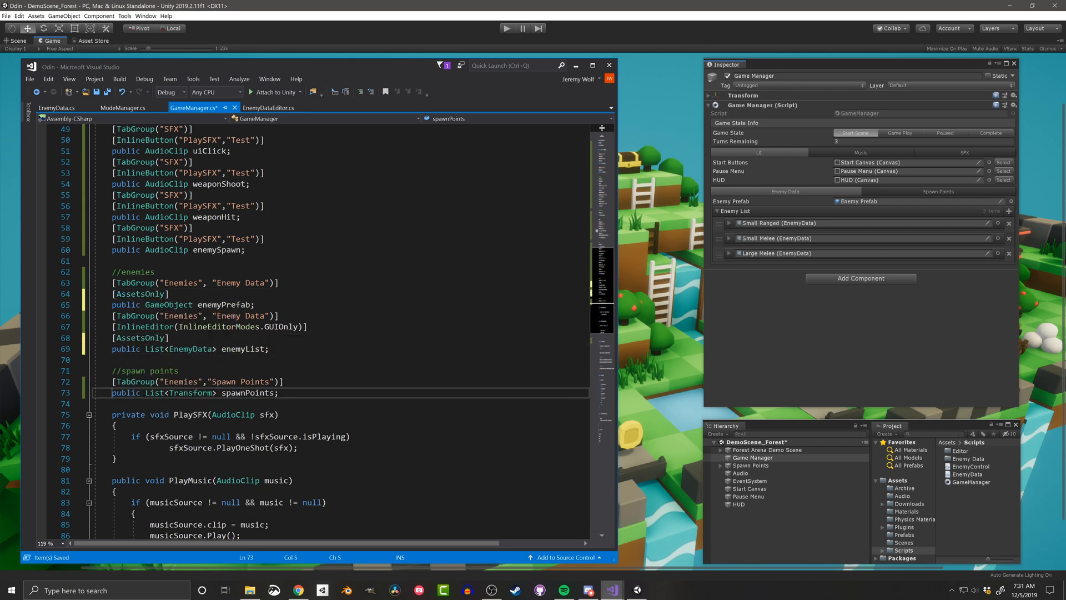
text([SceneObjectsOnly)
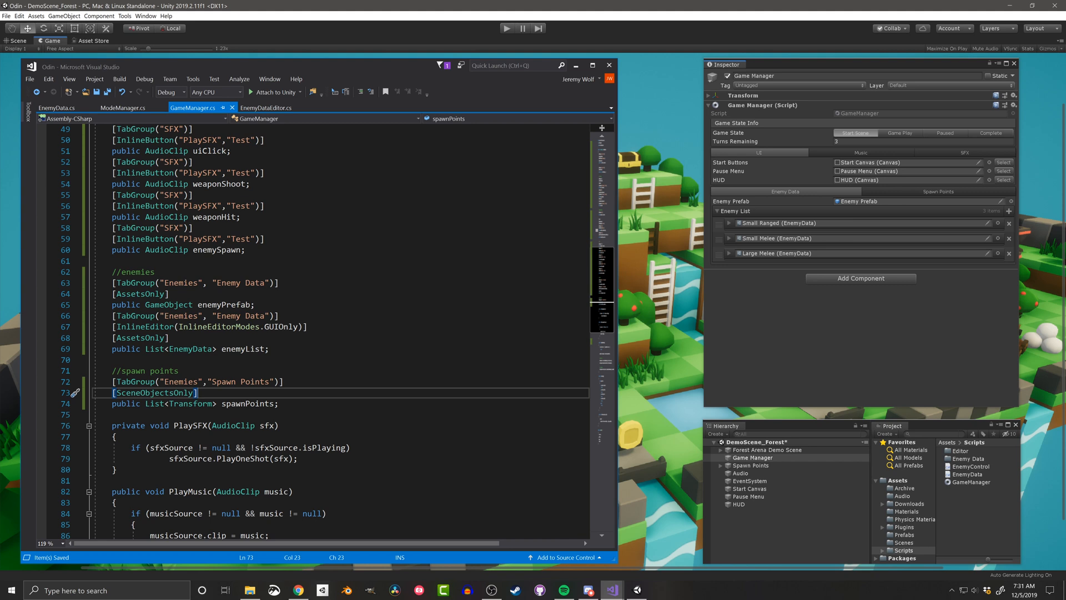
scroll(down, 3)
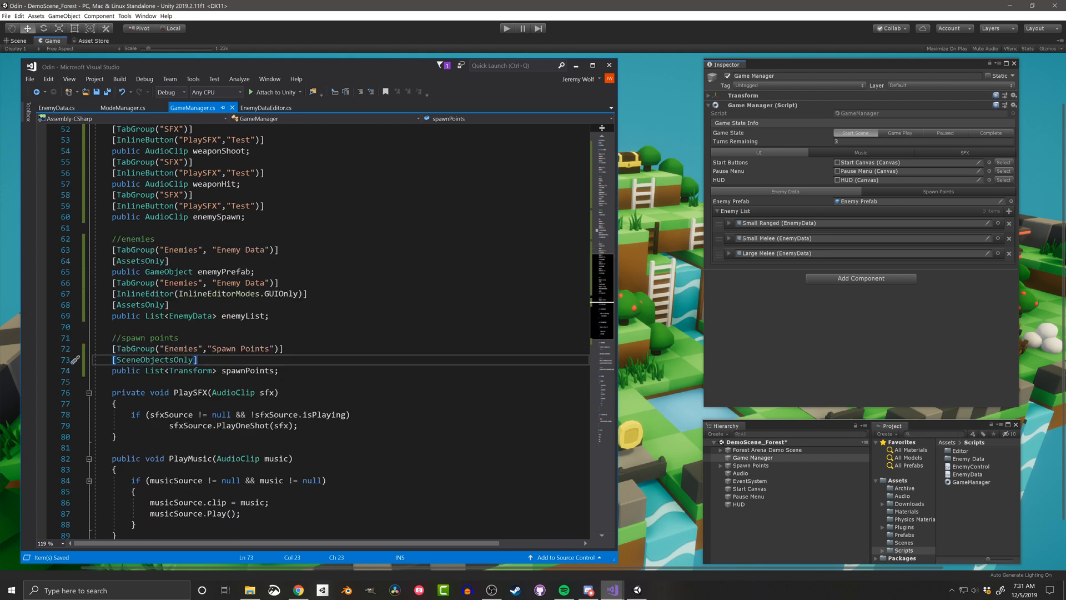
Decorate SpawnRandomEnemy with Button(ButtonSizes.Medium), TabGroup "Enemy Data" and GUIColor(0.6f,1f,0.6f)
scroll(down, 3)
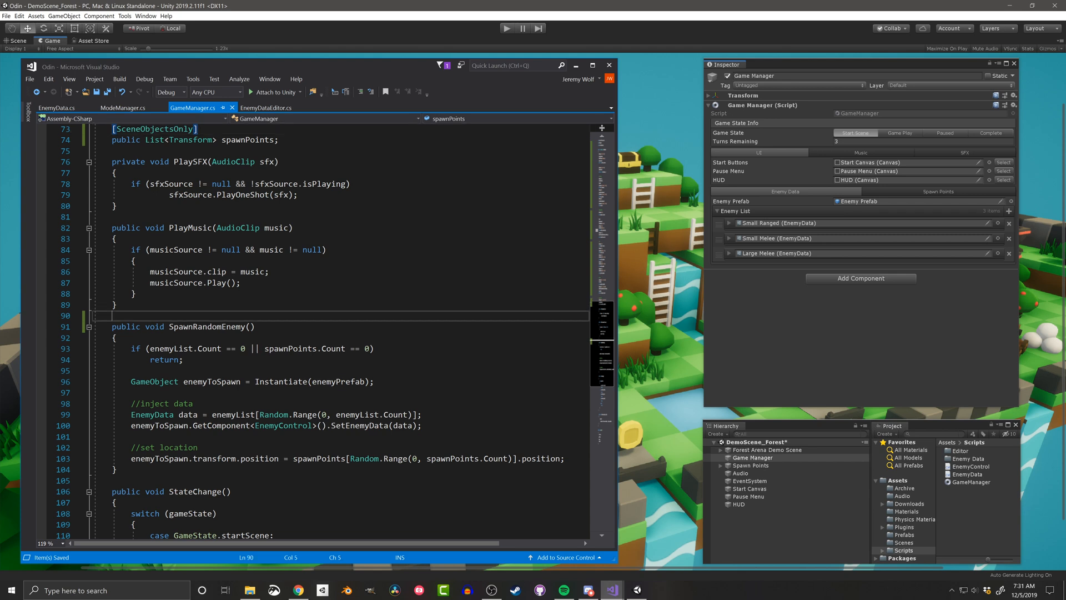
text([])
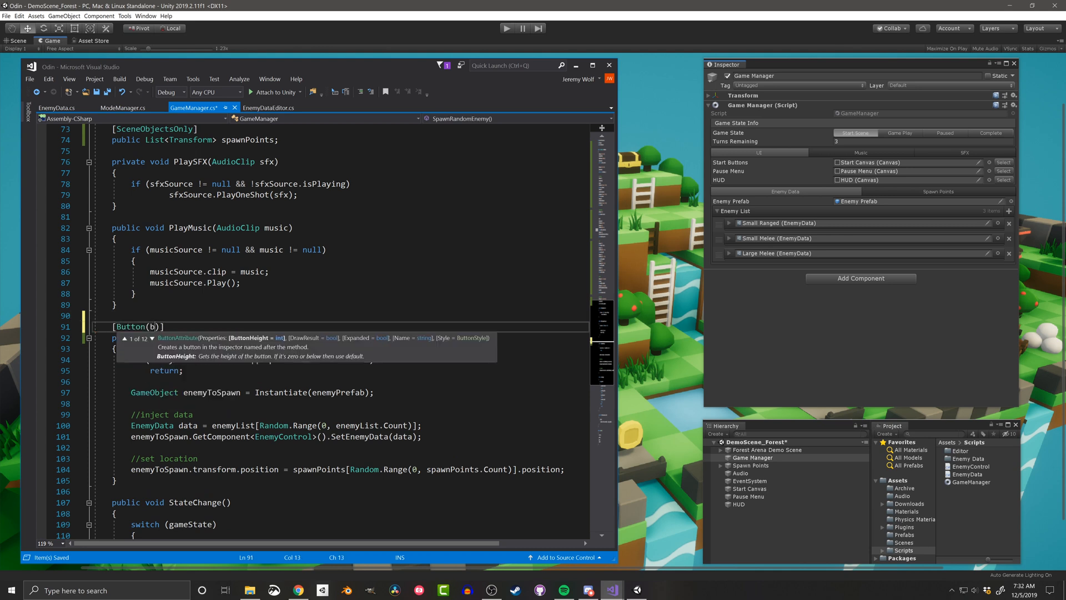
text(ButtonSizes.me)
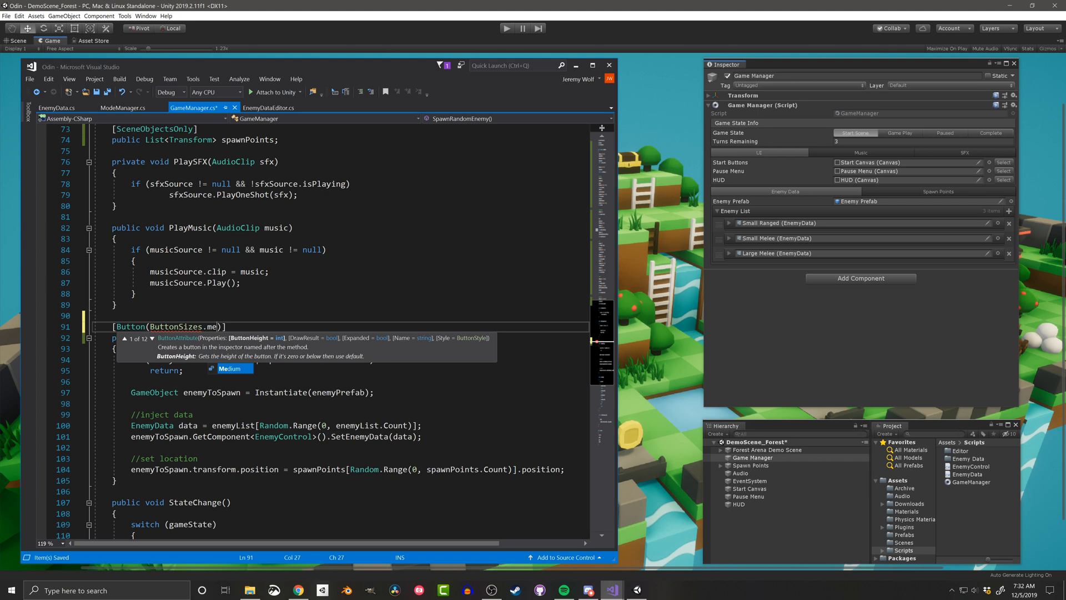
text([Tab])
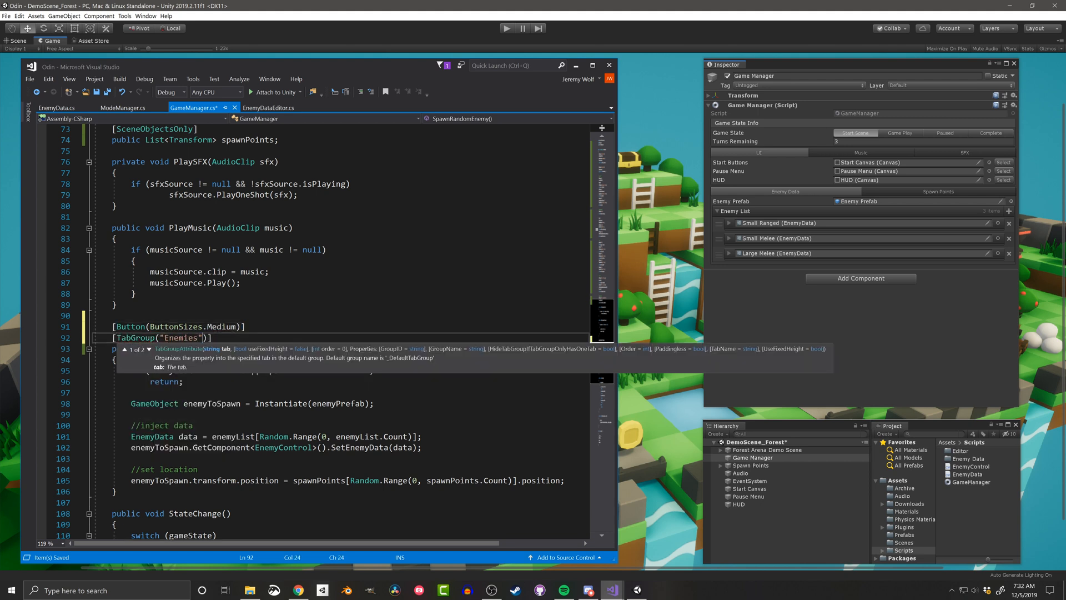
text(,"Enemy Data")
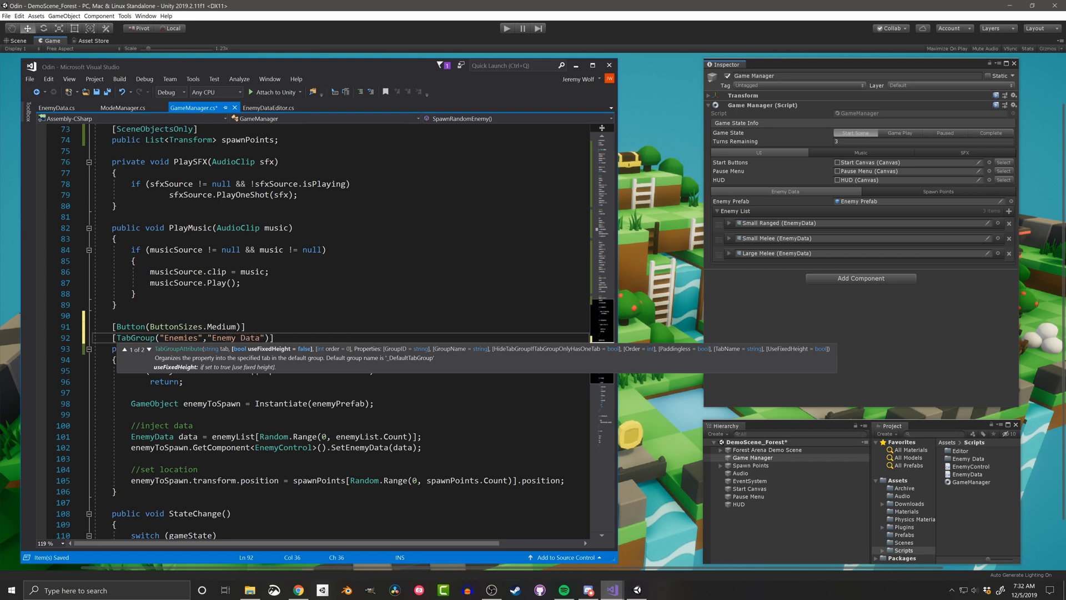
text([GUIColor])
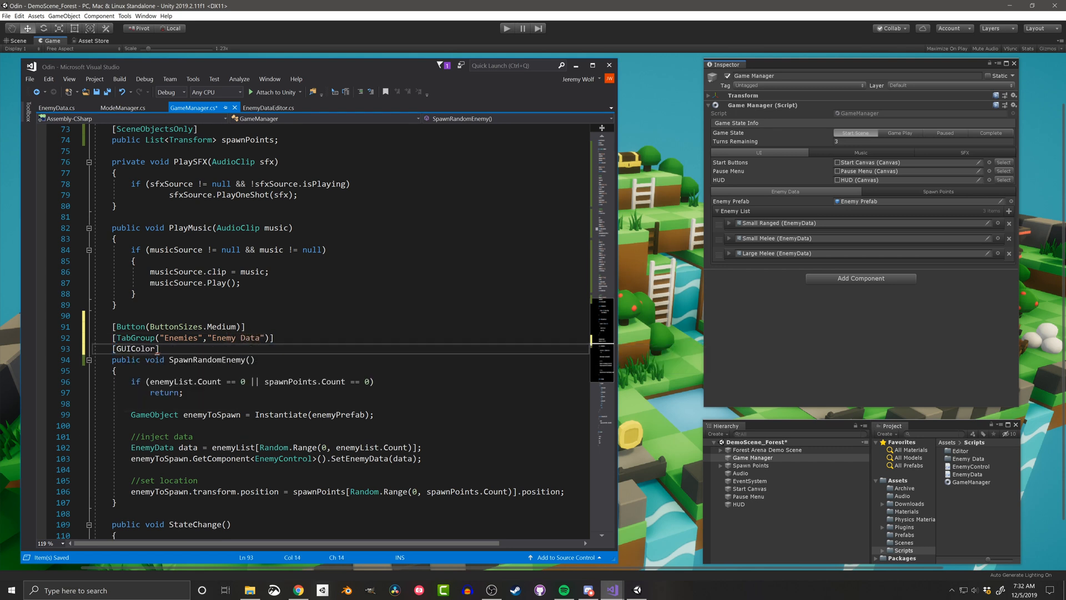
text((0.6f,1))
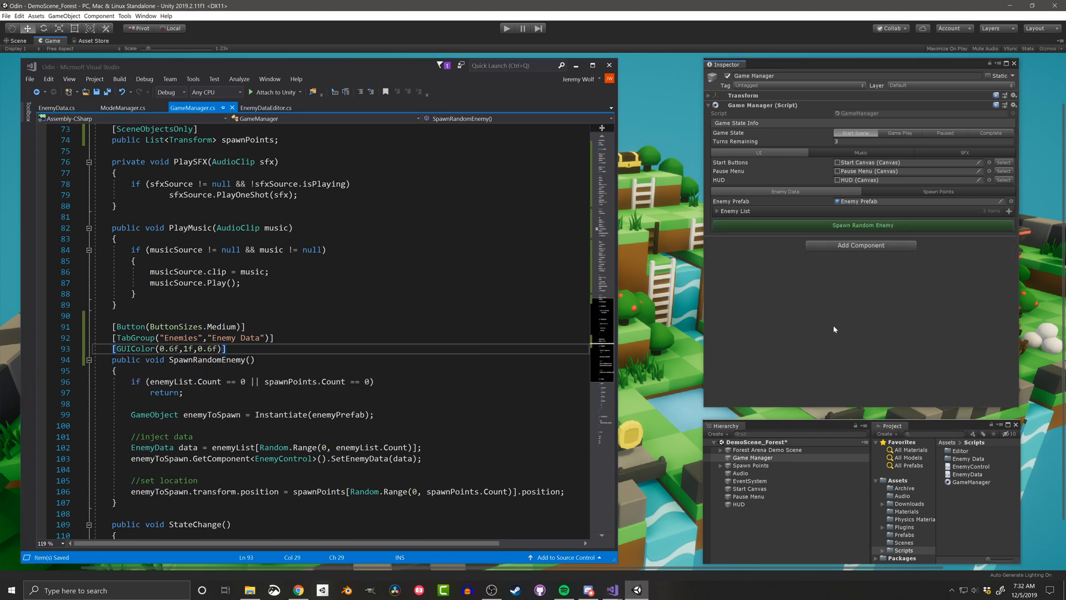
mouse_move(724, 253)
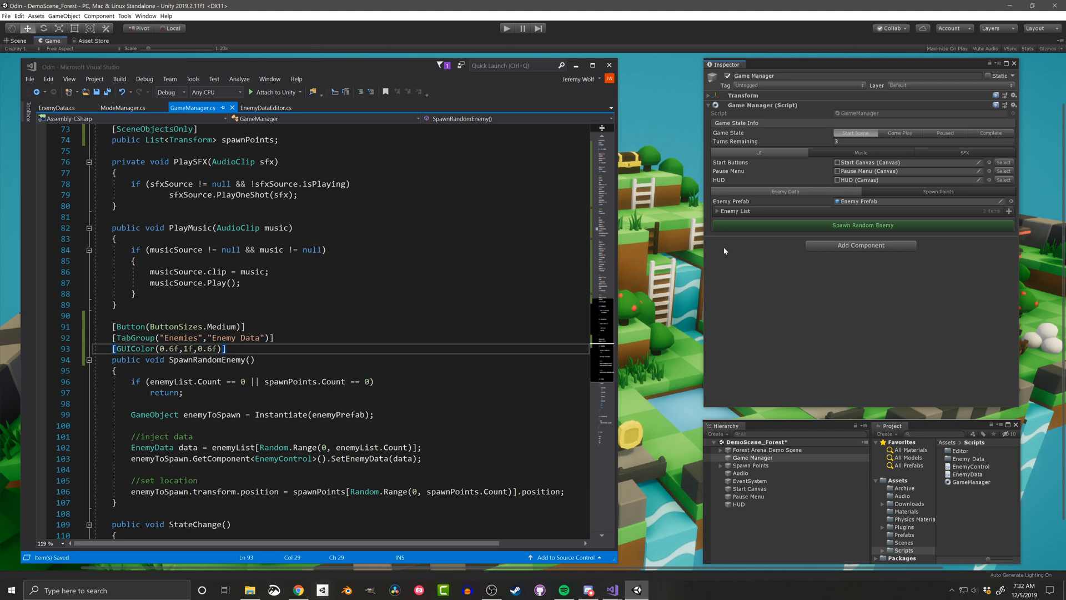
mouse_move(665, 260)
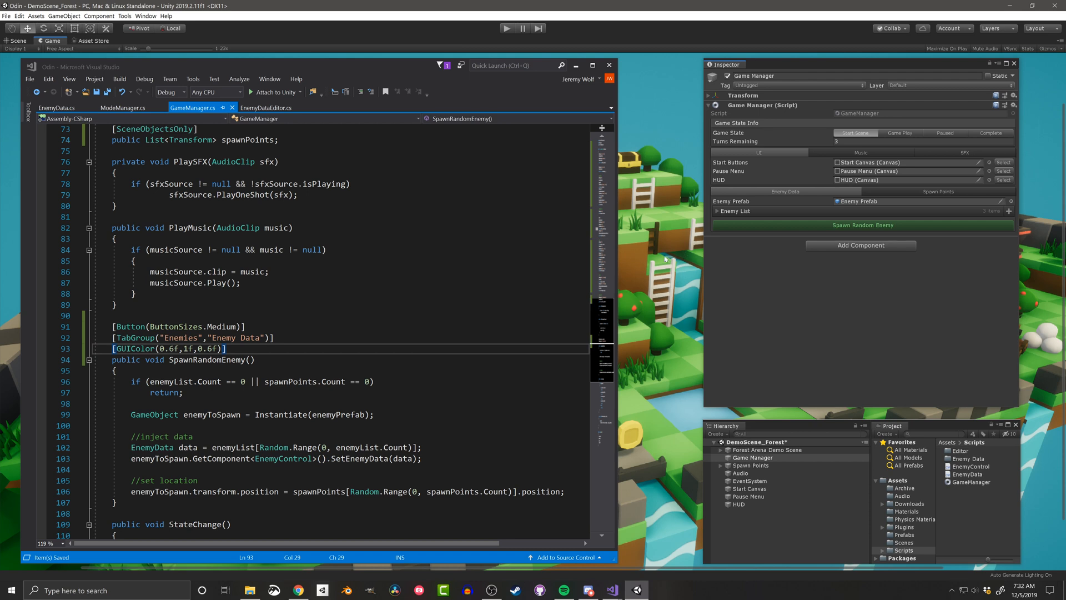